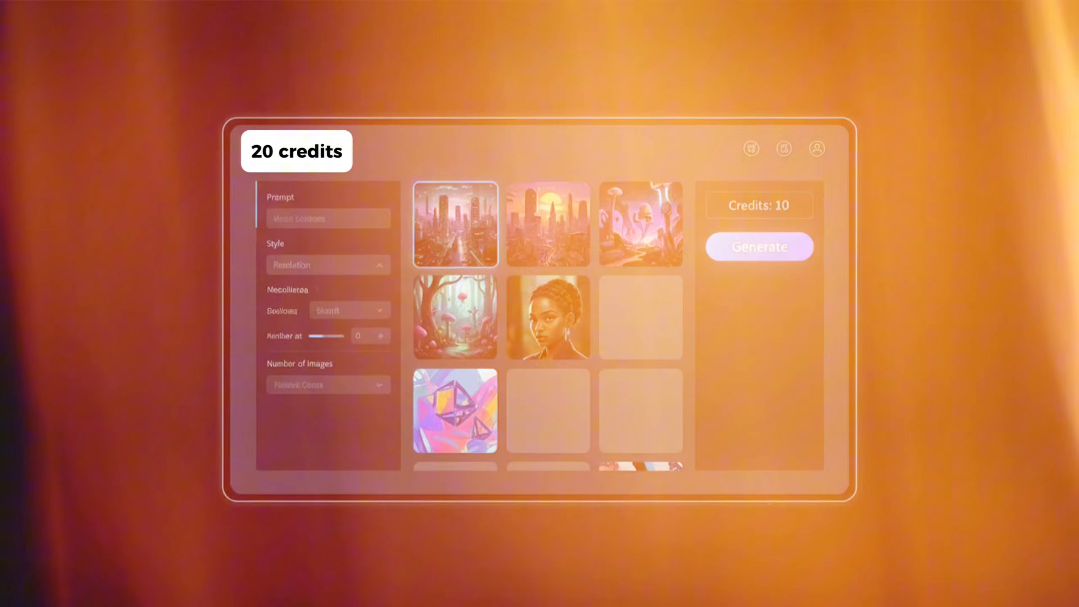
Open AI Free Forever's image generator and enter the samurai lady prompt
{"action": "left_click", "coordinate": [758, 247]}
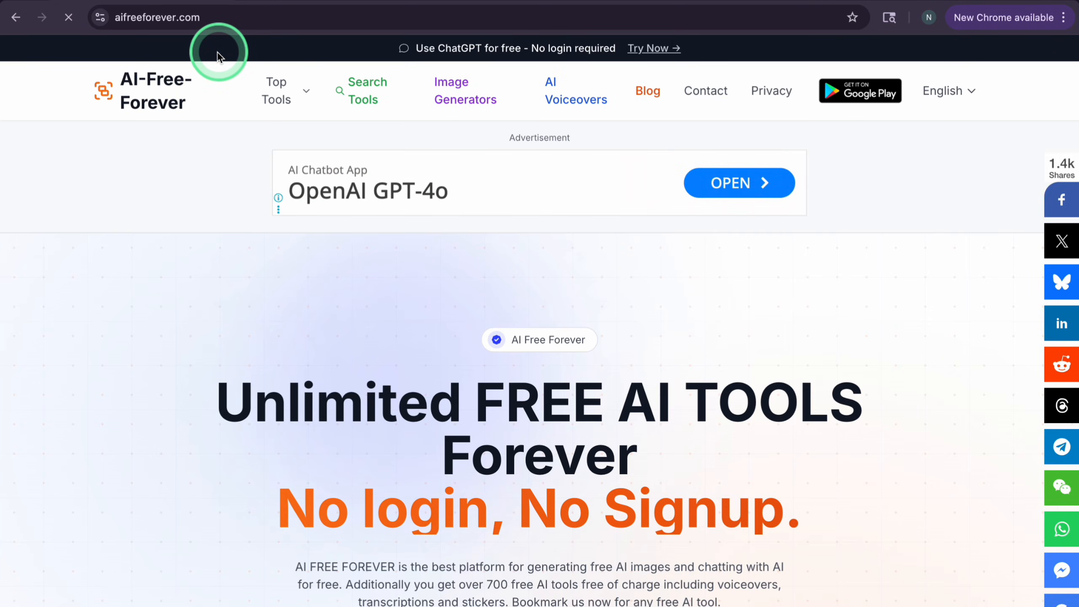
{"action": "mouse_move", "coordinate": [401, 326]}
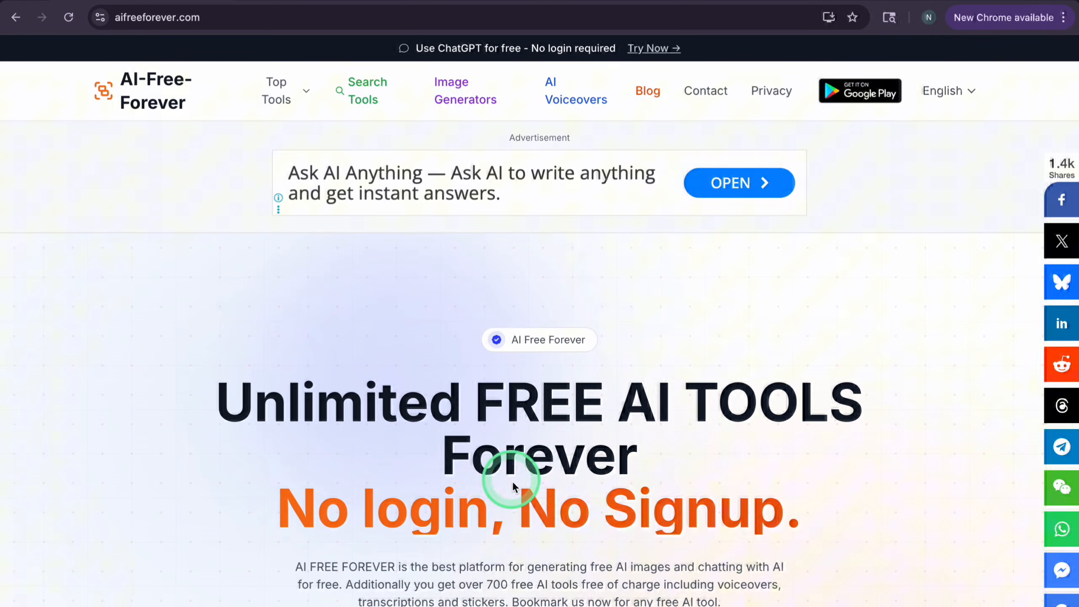
{"action": "left_click", "coordinate": [466, 90]}
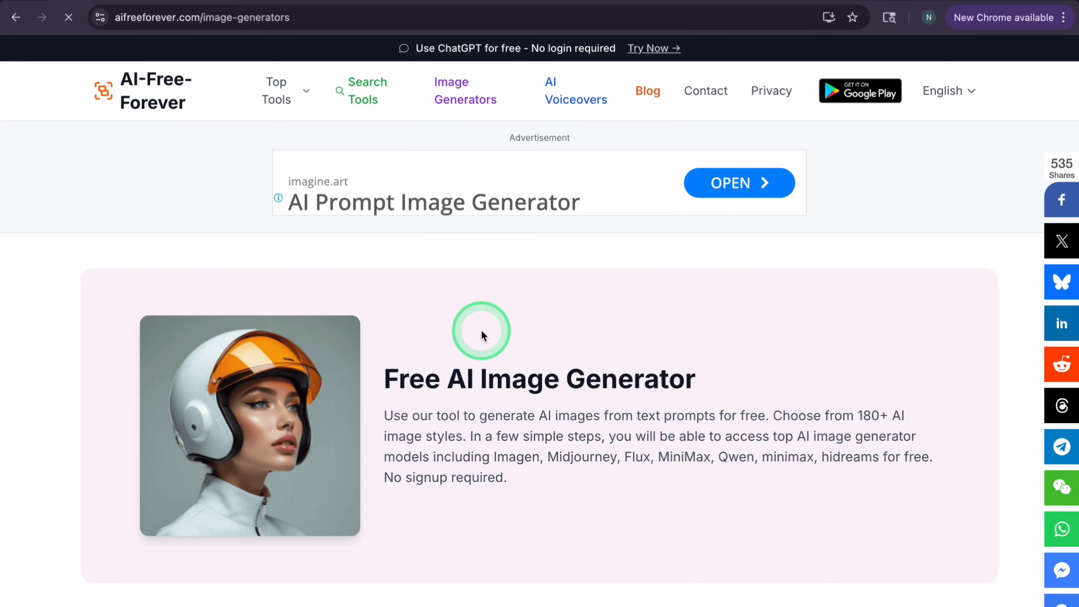
{"action": "scroll", "scroll_direction": "down", "scroll_amount": 3}
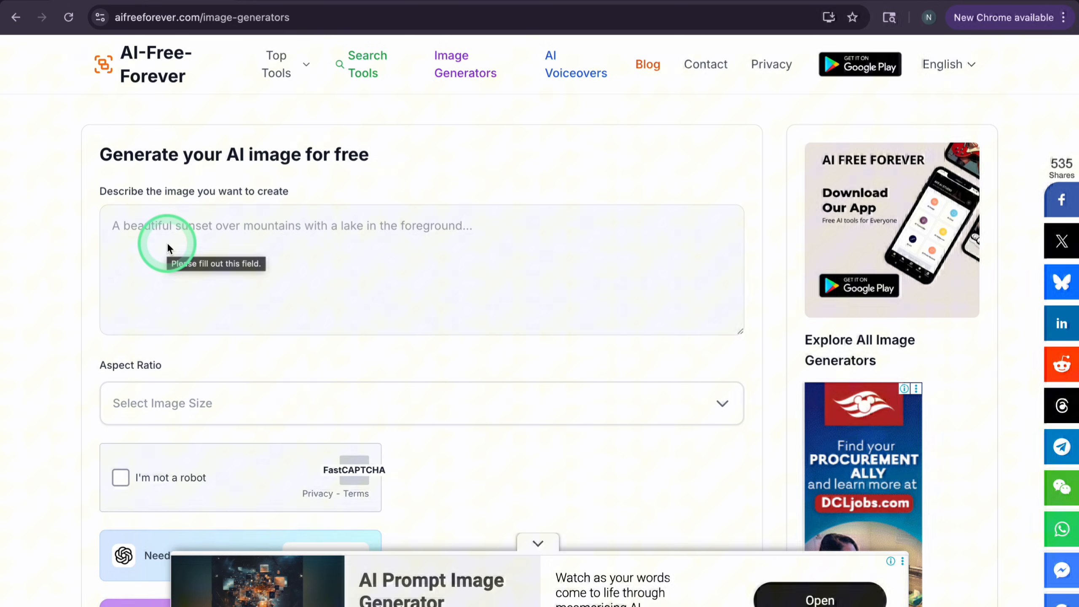
{"action": "type", "text": "a beautiful young samurai lady standing upright, sword held in front of her with both hands, realistic style, traditional Japanese armor, long dark hair, focused expression, soft golden light, light fog around her, ancient temple and cherry blossoms blurred in the background, high detail, cinematic look"}
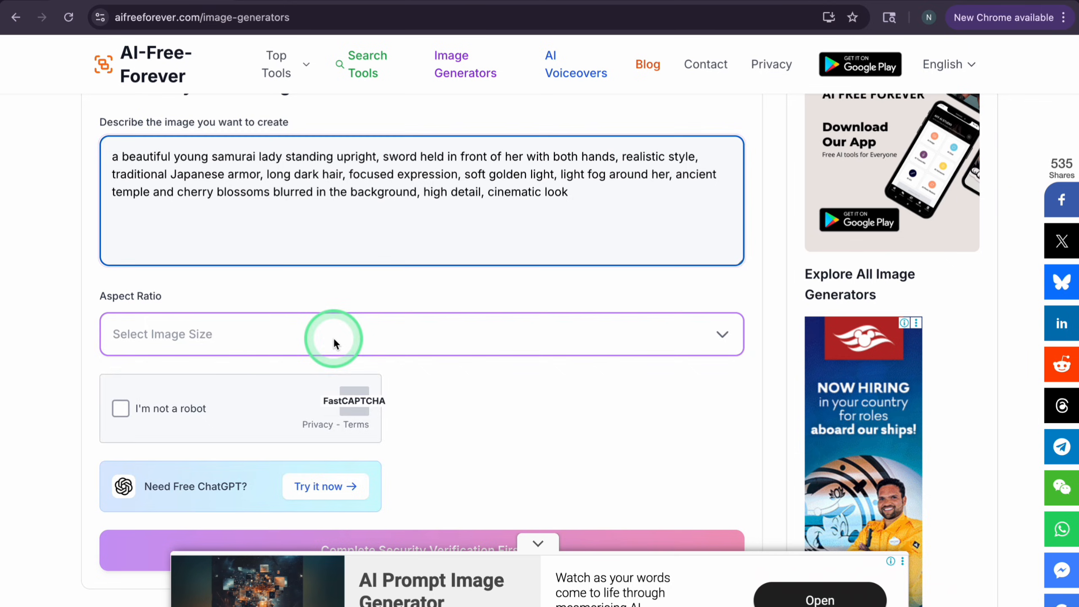
Set the aspect ratio to 16:9 widescreen and answer the verification puzzle with 64
{"action": "left_click", "coordinate": [421, 334]}
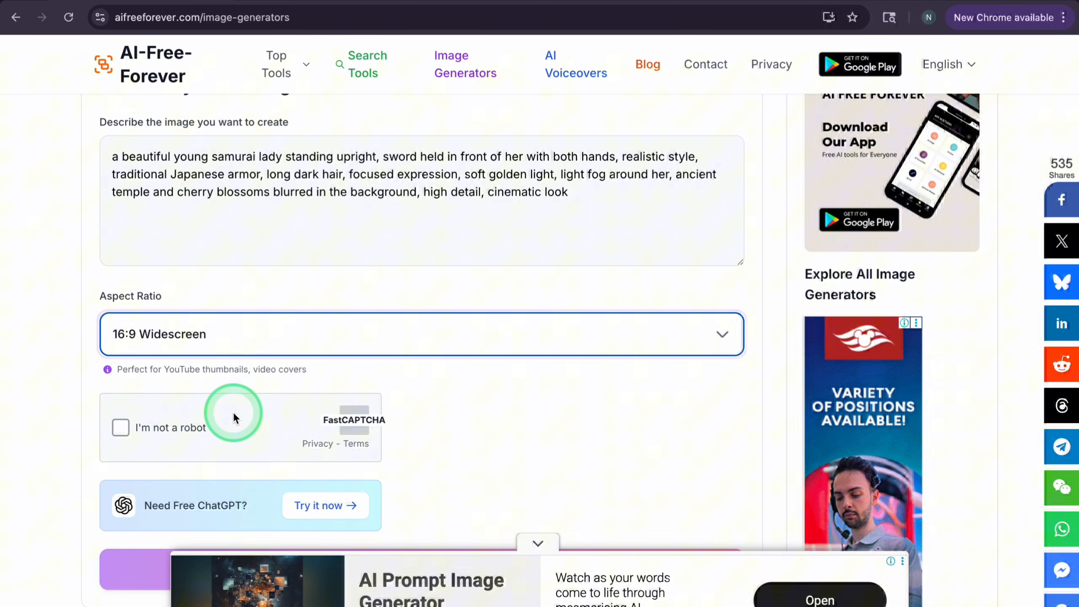
{"action": "left_click", "coordinate": [120, 427]}
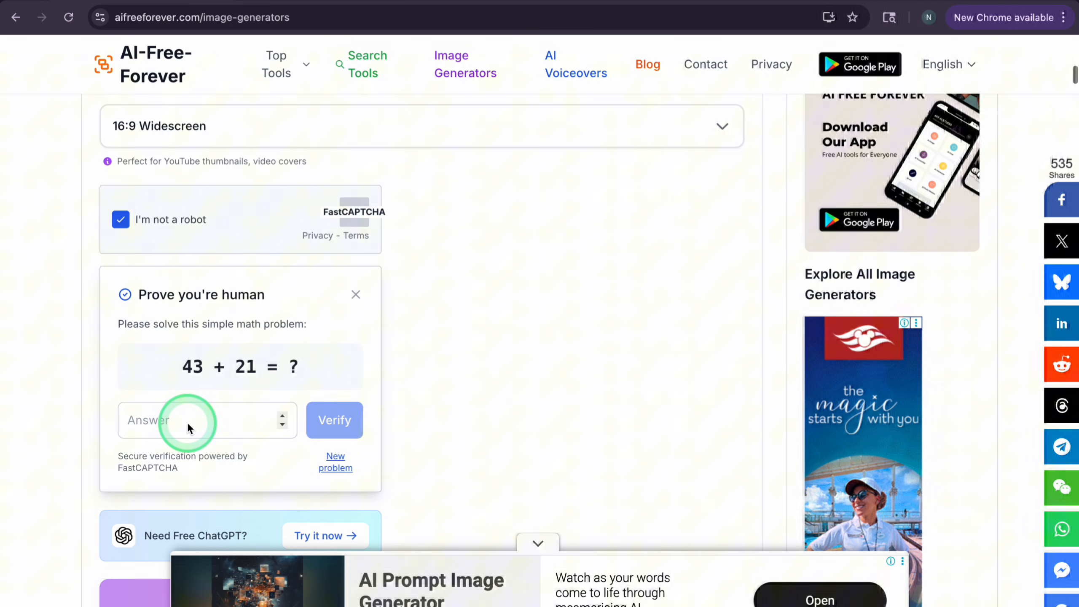
{"action": "type", "text": "64"}
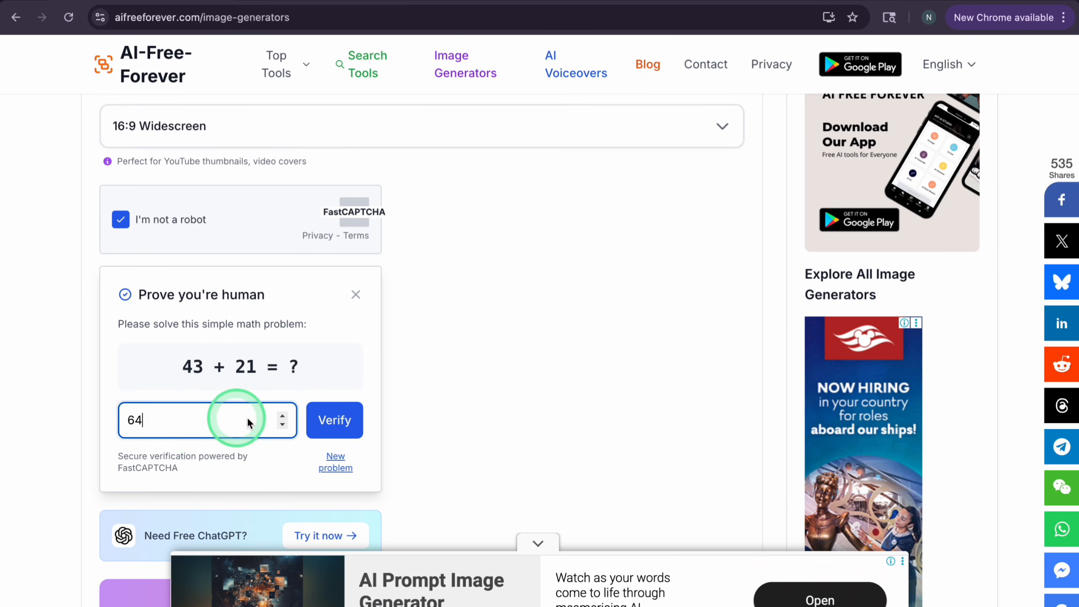
Submit the answer, generate the widescreen samurai lady image, then head to raphaelai.org
{"action": "left_click", "coordinate": [334, 421]}
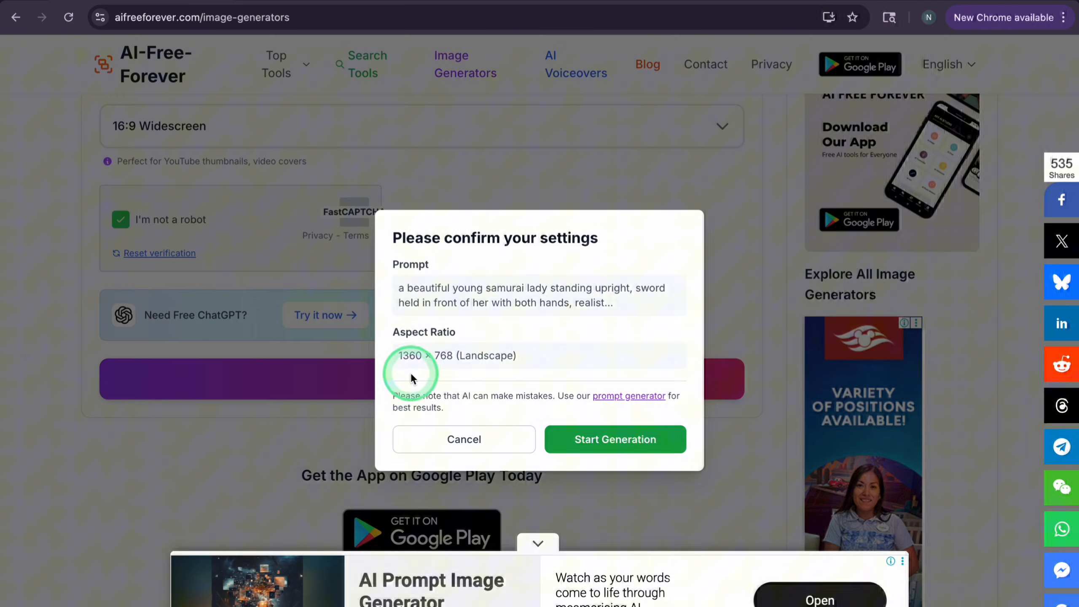
{"action": "left_click", "coordinate": [615, 439]}
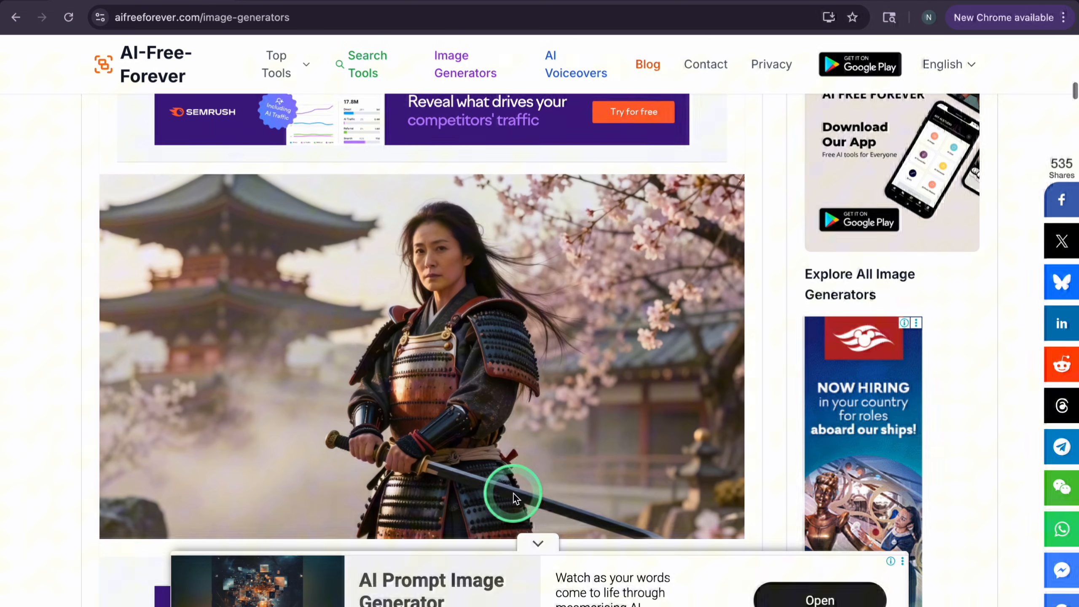
{"action": "scroll", "scroll_direction": "up", "scroll_amount": 3}
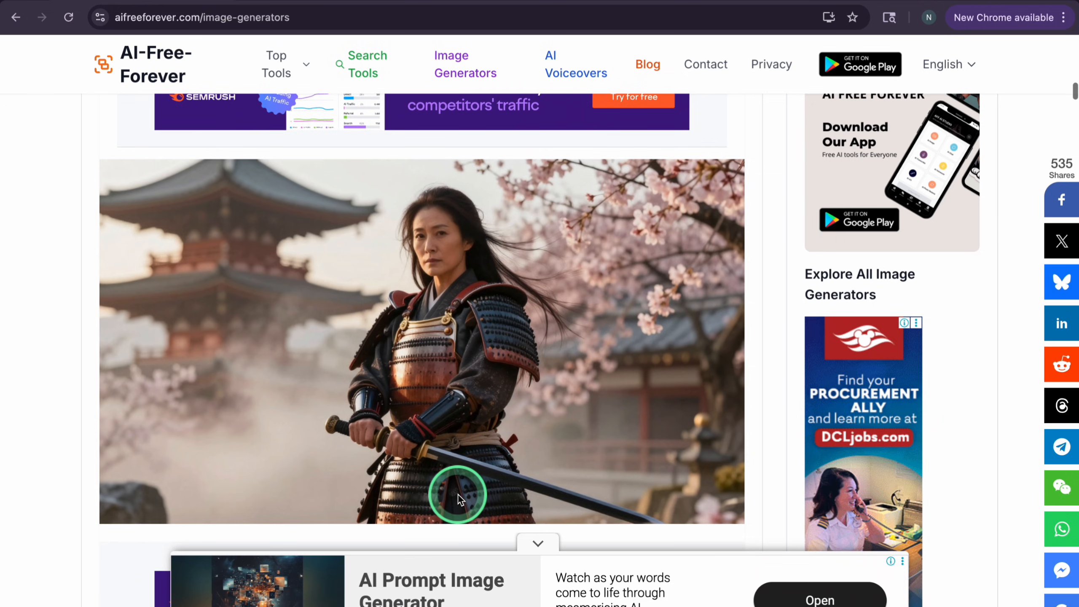
{"action": "scroll", "scroll_direction": "up", "scroll_amount": 3}
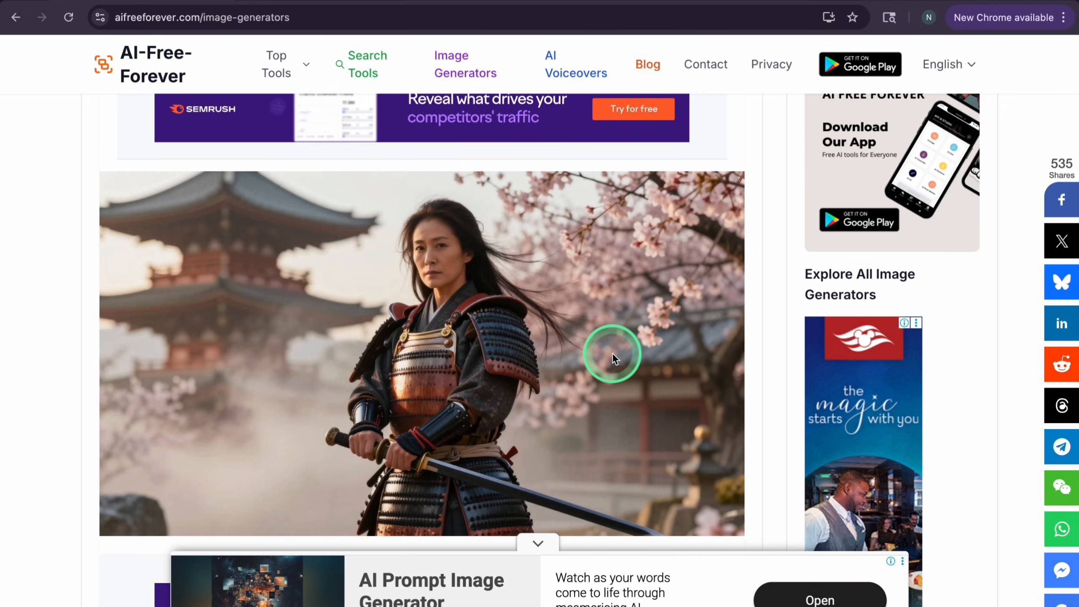
{"action": "type", "text": "raphaelai.org"}
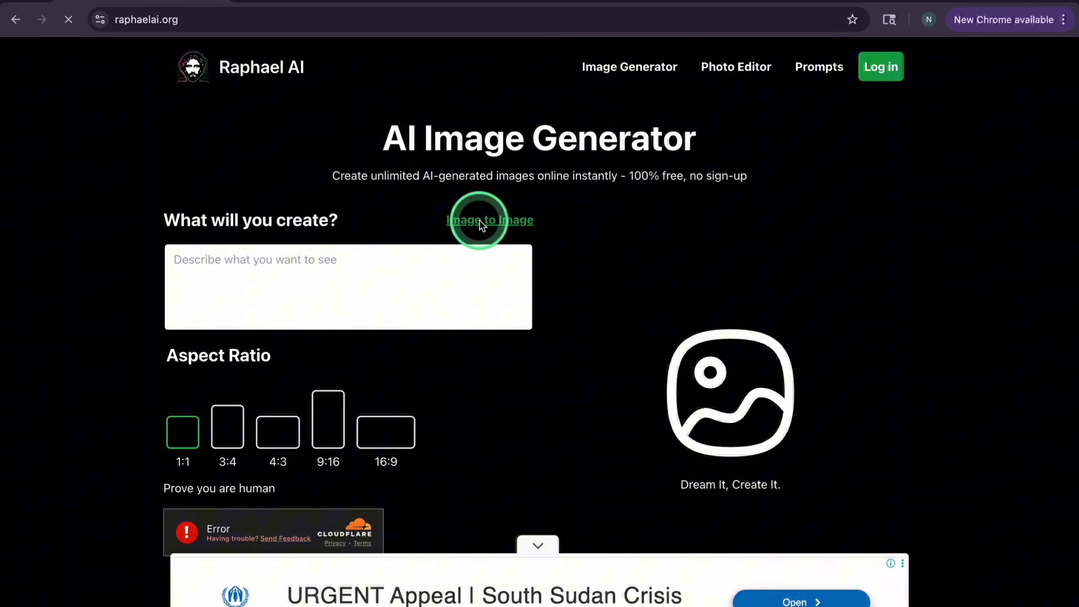
{"action": "mouse_move", "coordinate": [432, 303]}
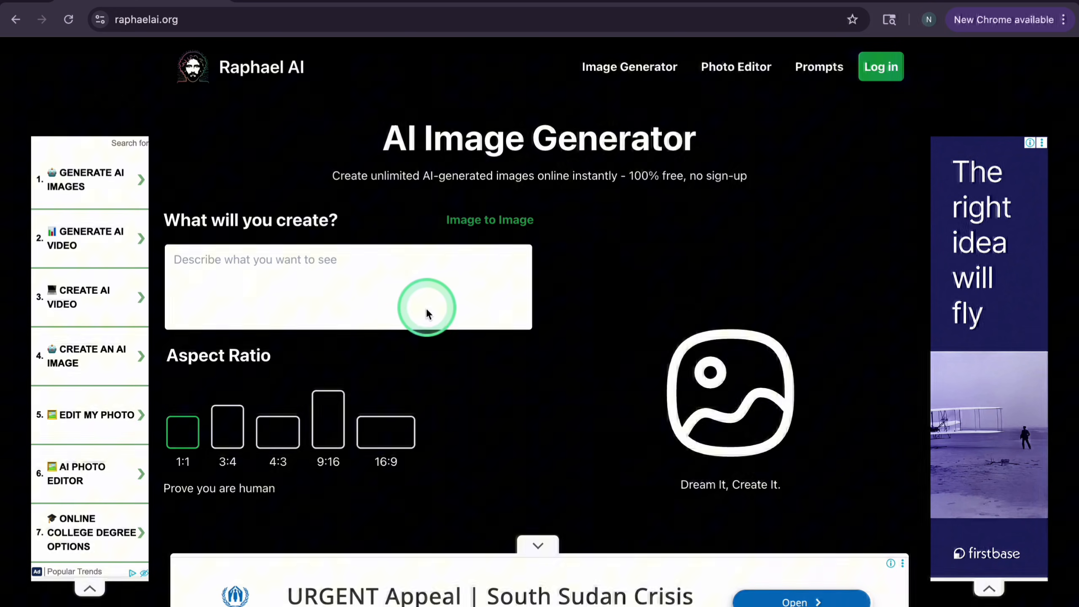
Enter the samurai lady prompt on Raphael AI at 16:9, pass verification, and start generating
{"action": "scroll", "scroll_direction": "down", "scroll_amount": 3}
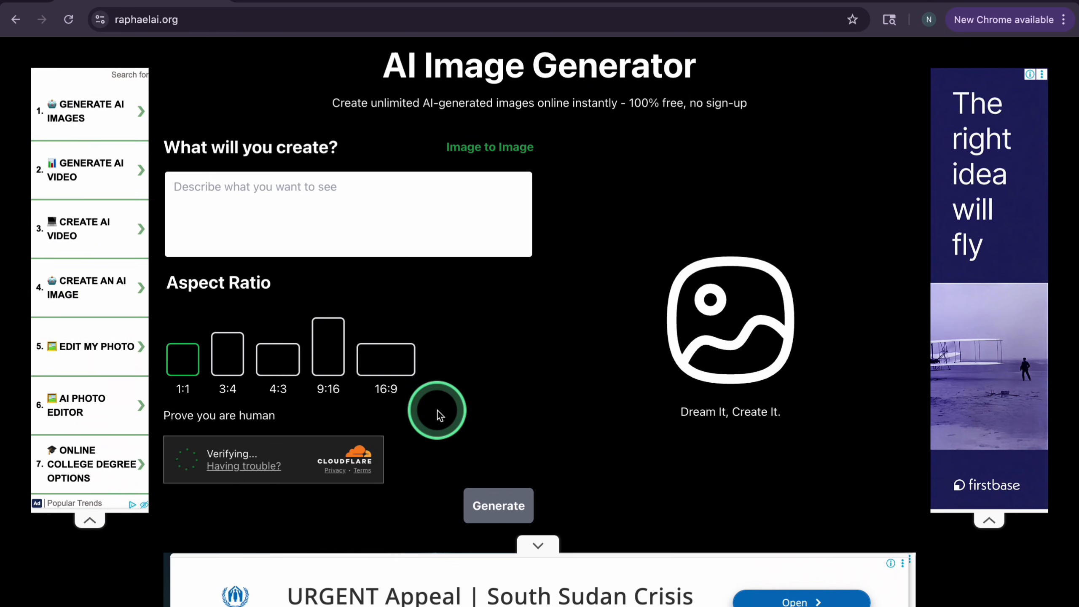
{"action": "type", "text": "a beautiful young samurai lady standing upright, sword held in front of her with both hands, realistic style, traditional Japanese armor, long dark hair, focused expression, soft golden light, light fog around her, ancient temple and cherry blossoms blurred in the background, high detail, cinematic look"}
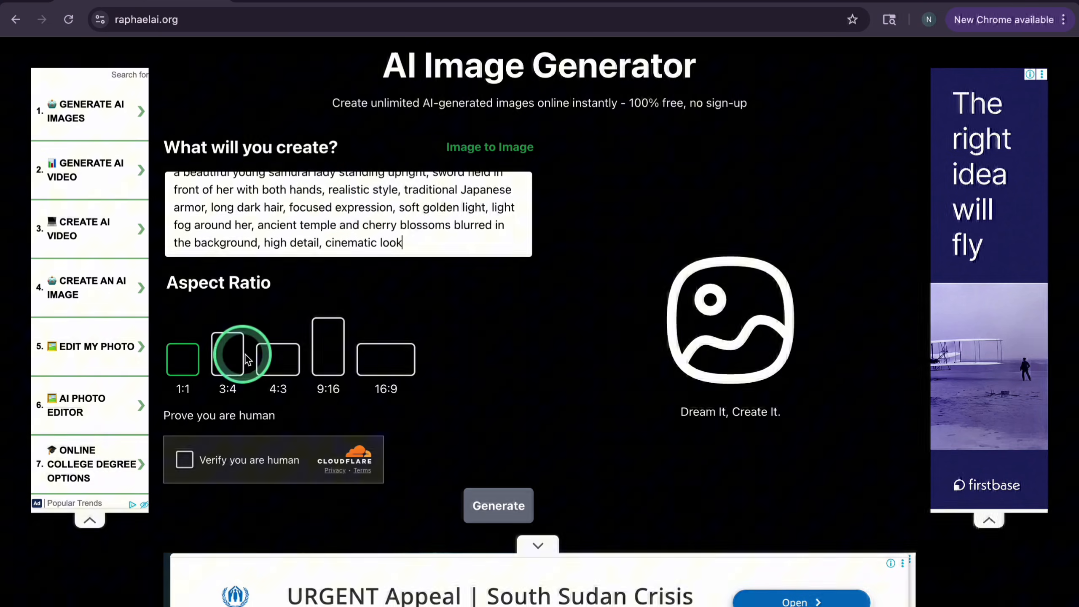
{"action": "left_click", "coordinate": [385, 359]}
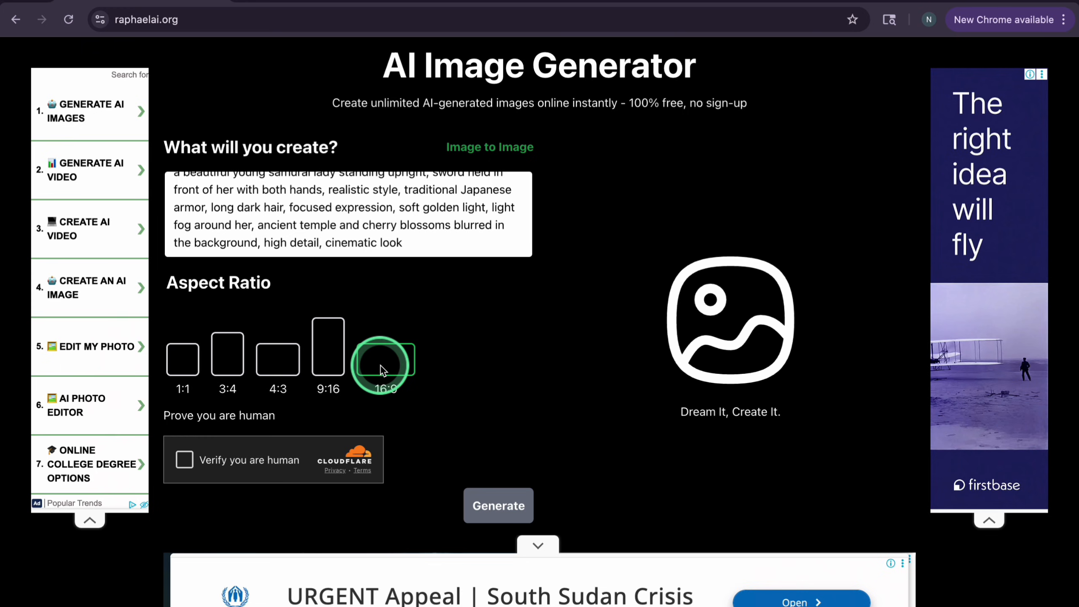
{"action": "left_click", "coordinate": [183, 460]}
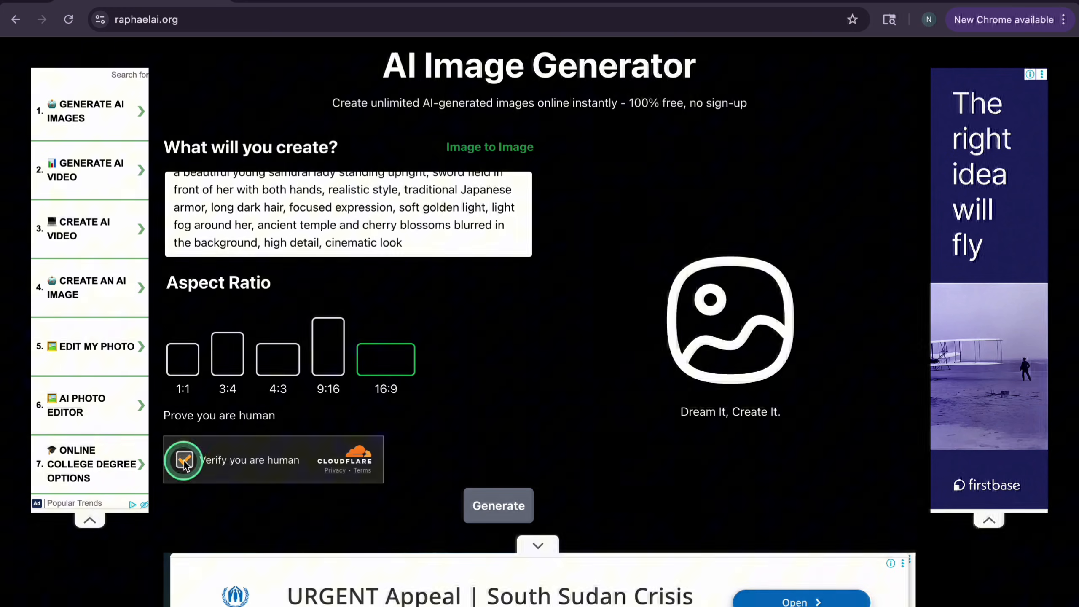
{"action": "left_click", "coordinate": [183, 460]}
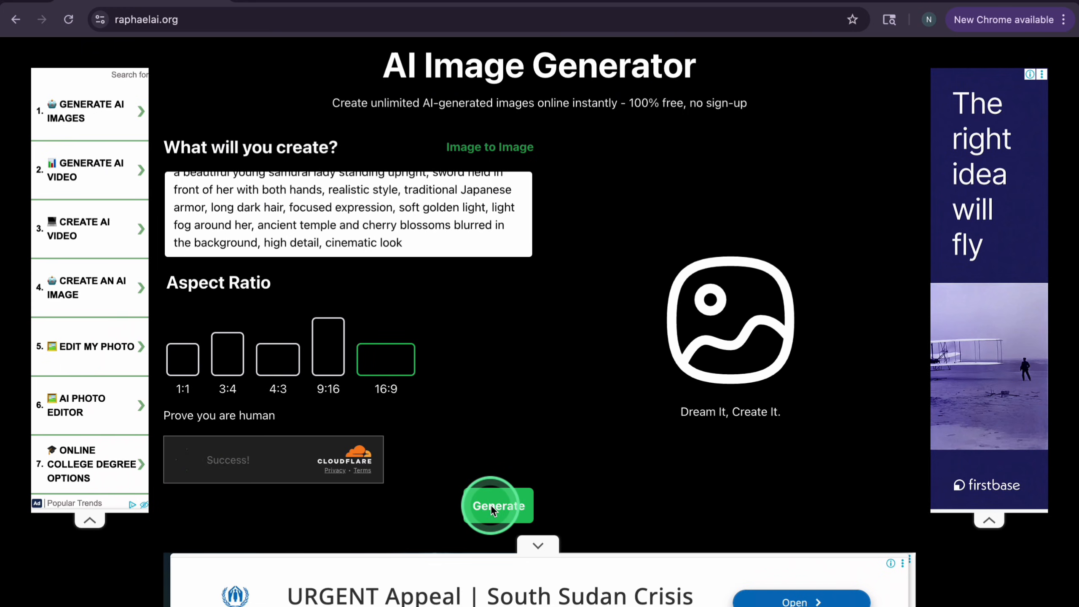
{"action": "left_click", "coordinate": [493, 506]}
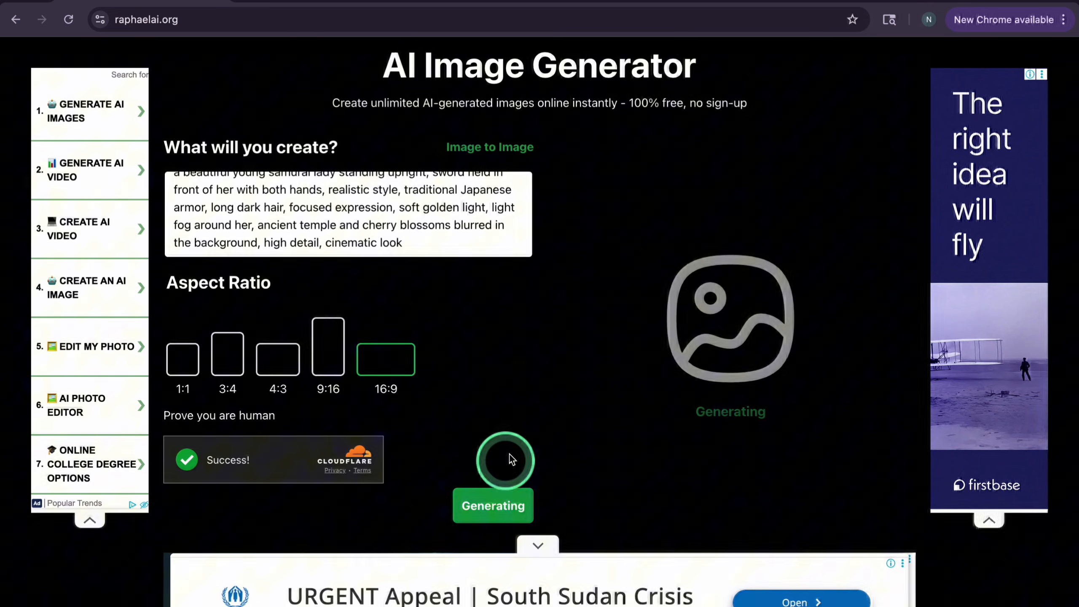
{"action": "mouse_move", "coordinate": [580, 420]}
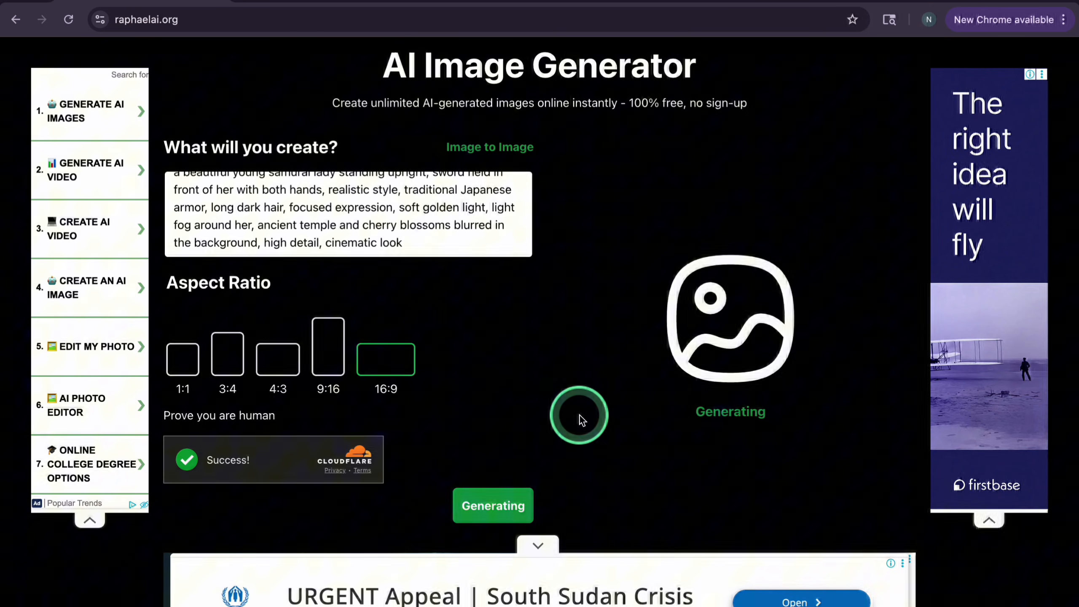
Download the samurai image as raphael-ai.jpeg and go to Perchance's text-to-image generator
{"action": "scroll", "scroll_direction": "down", "scroll_amount": 3}
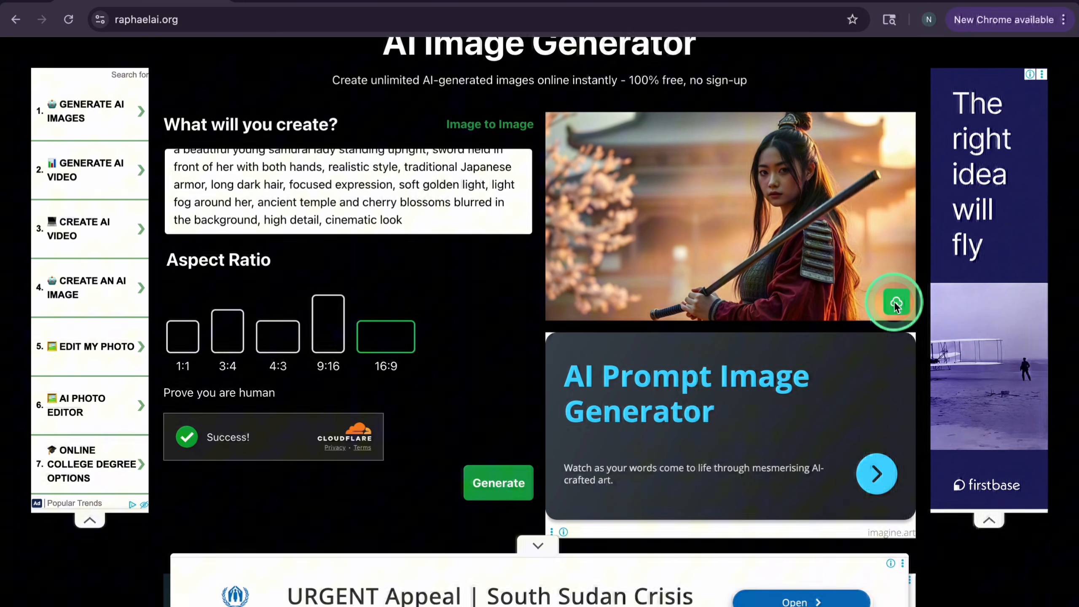
{"action": "left_click", "coordinate": [902, 20]}
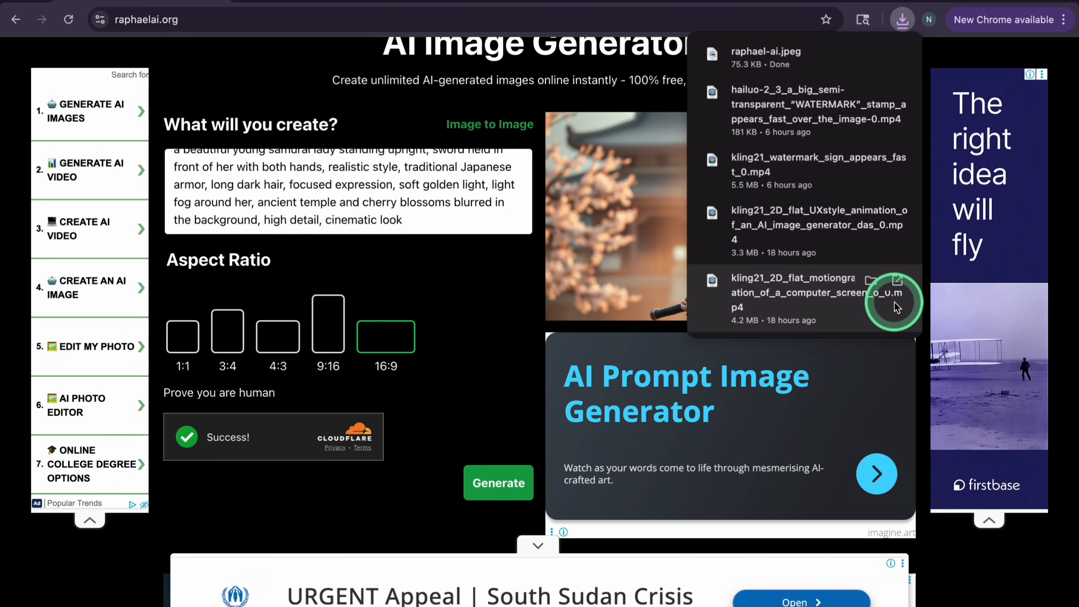
{"action": "type", "text": "https://perchance.org/ai-text-to-image-generator"}
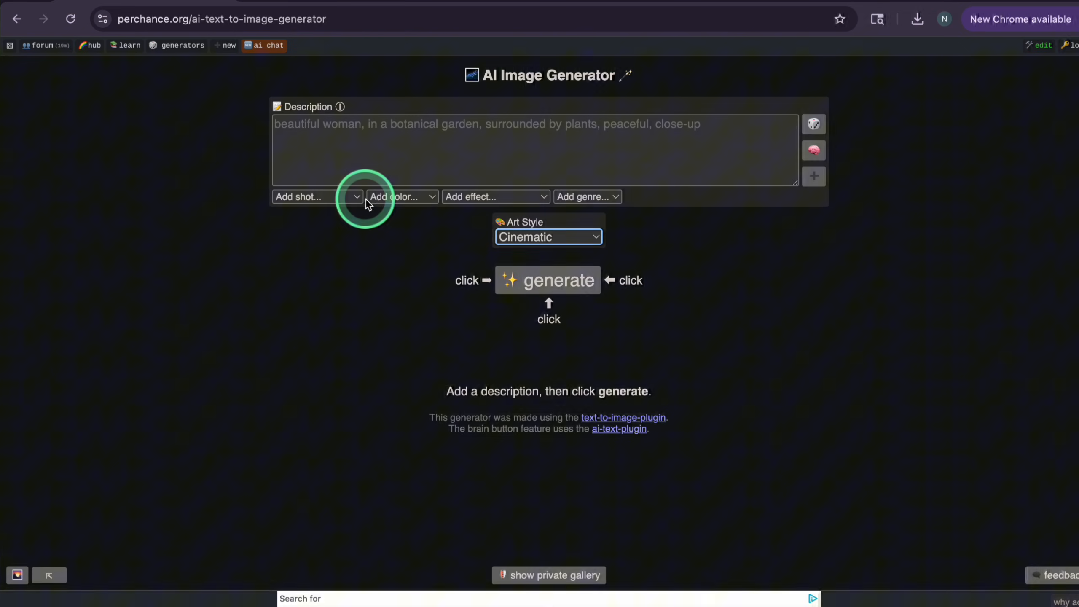
Enter the samurai description, dismiss the colour suggestions, and browse art styles with Cinematic chosen
{"action": "left_click", "coordinate": [316, 197]}
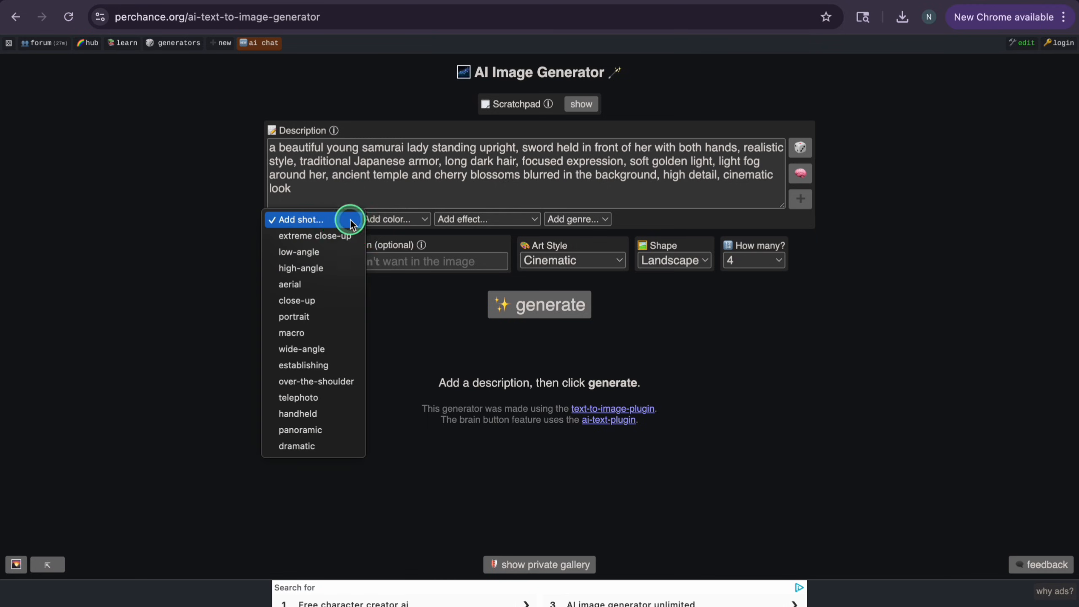
{"action": "left_click", "coordinate": [396, 218]}
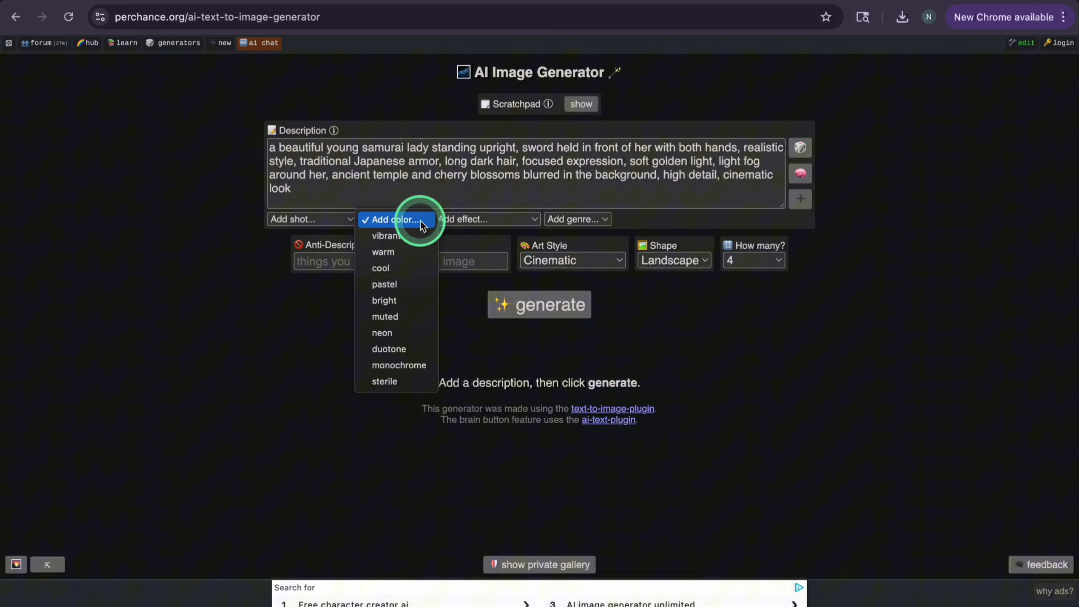
{"action": "left_click", "coordinate": [487, 218]}
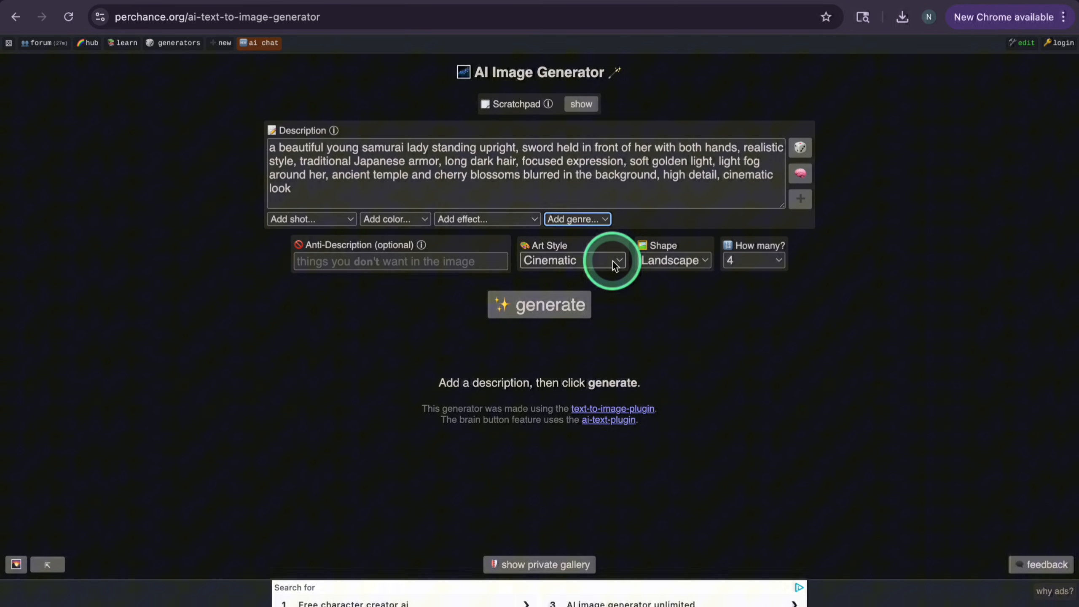
{"action": "left_click", "coordinate": [616, 260]}
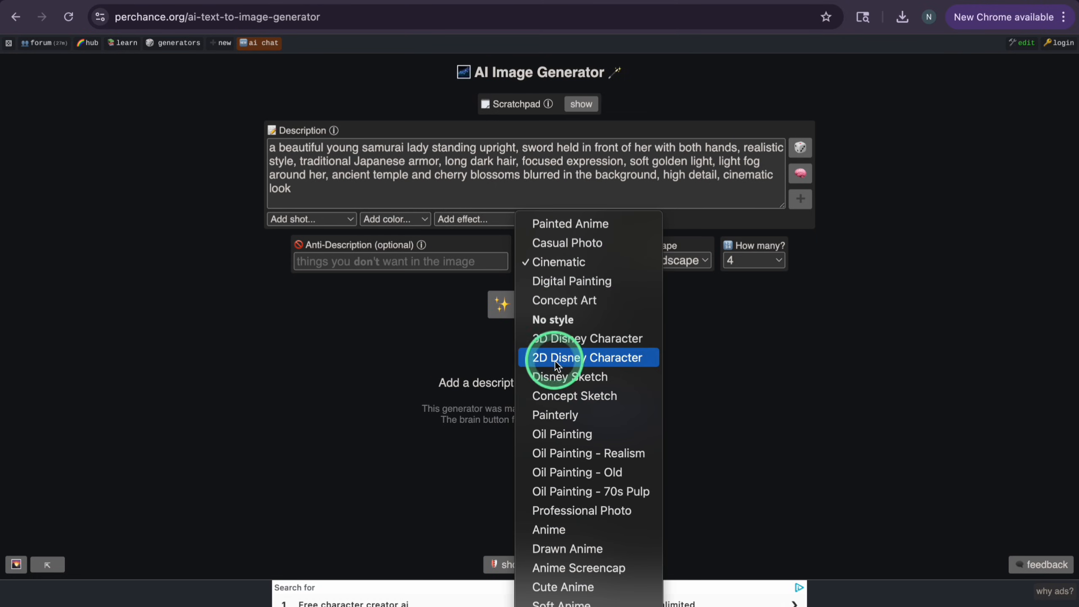
{"action": "mouse_move", "coordinate": [544, 453]}
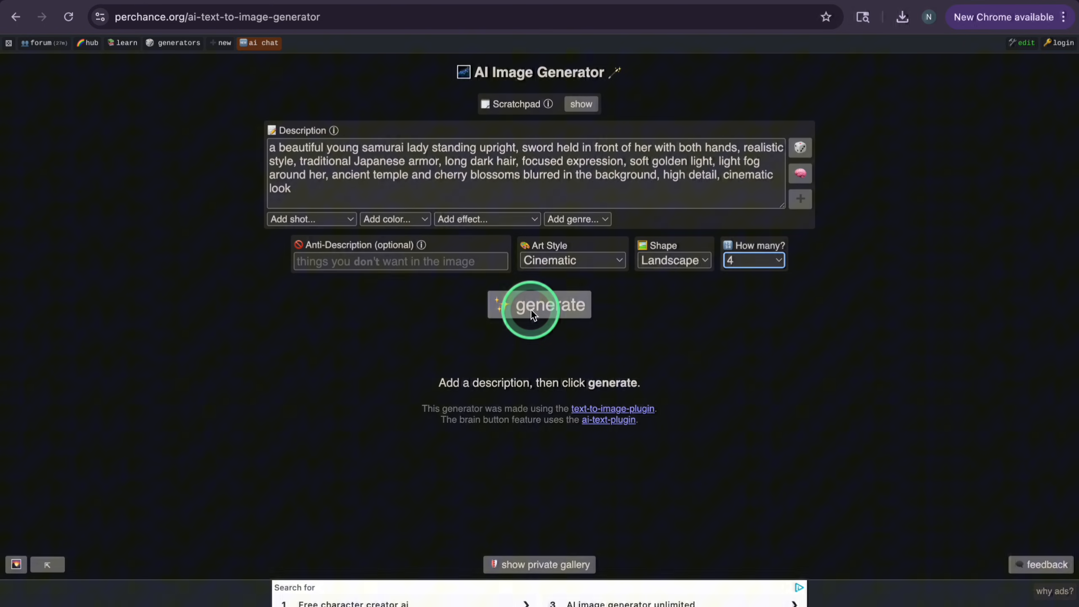
Generate four cinematic samurai images, review them and the private gallery, then open the AI chat site
{"action": "left_click", "coordinate": [538, 305]}
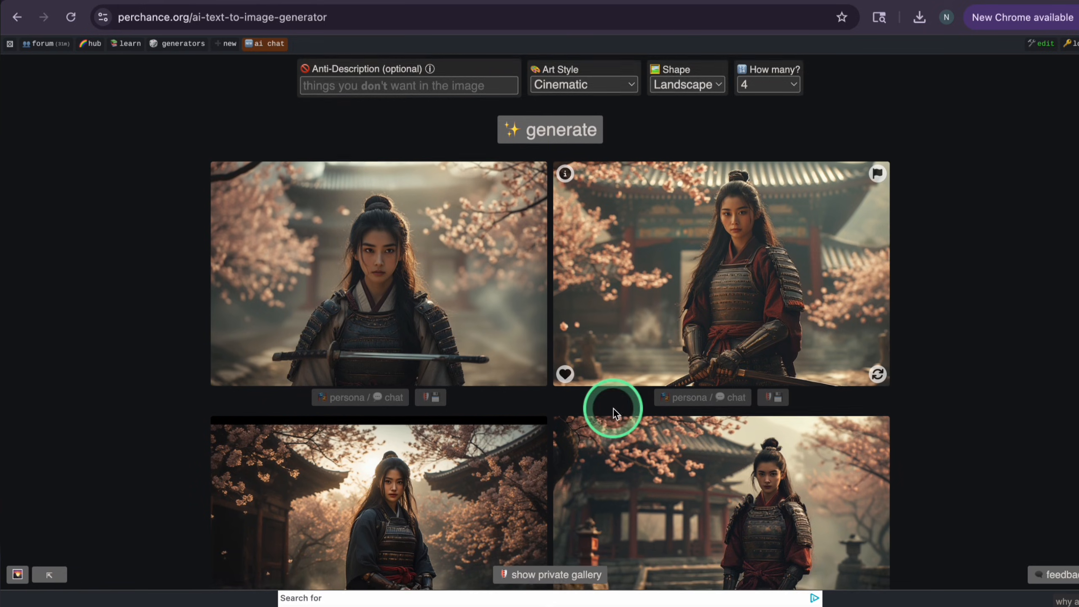
{"action": "scroll", "scroll_direction": "down", "scroll_amount": 3}
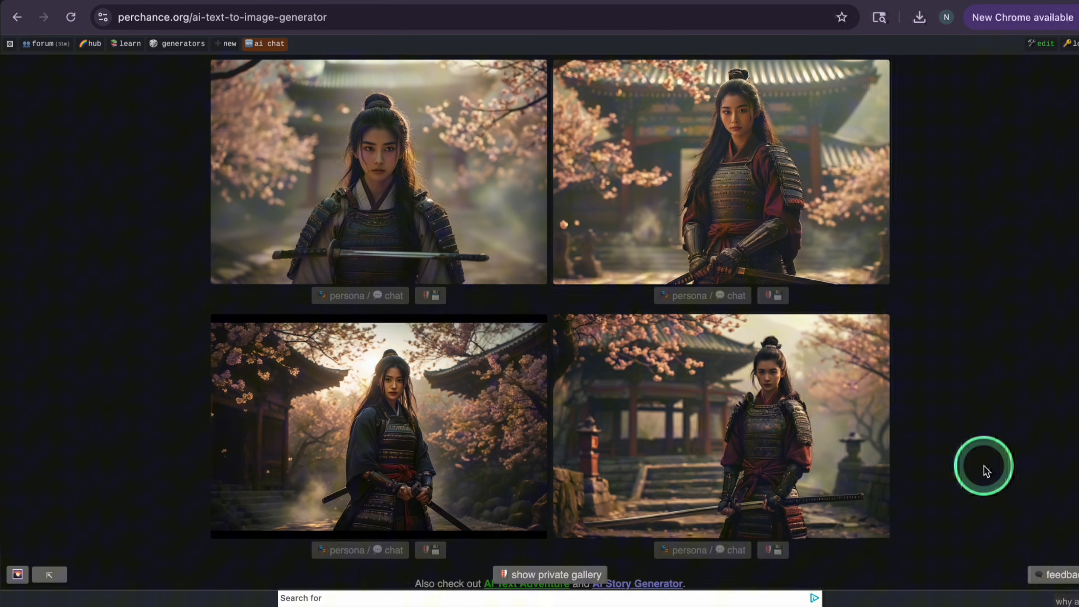
{"action": "mouse_move", "coordinate": [358, 401]}
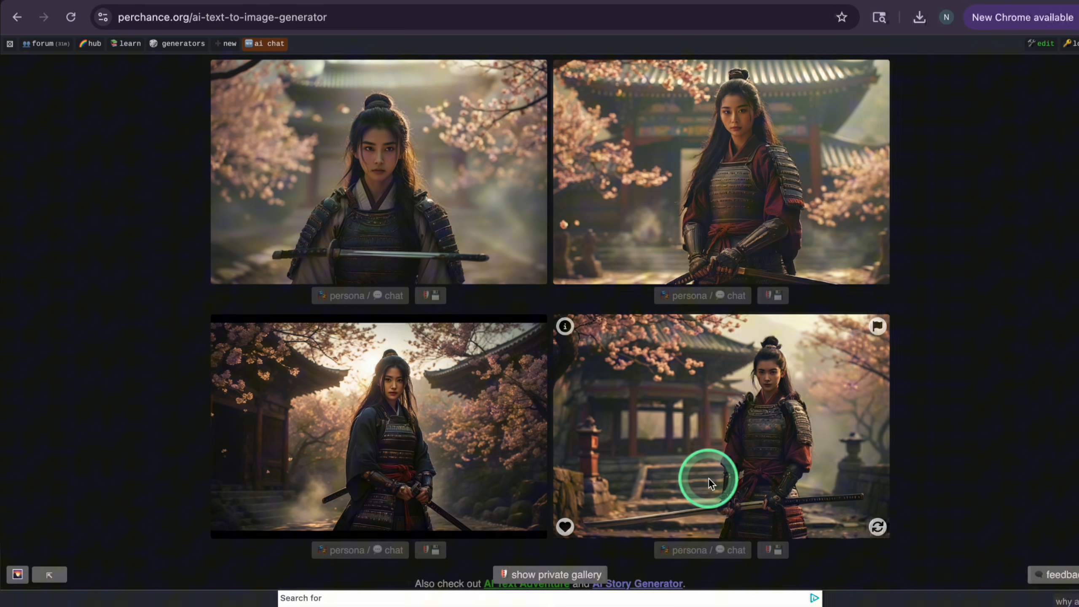
{"action": "left_click", "coordinate": [430, 550]}
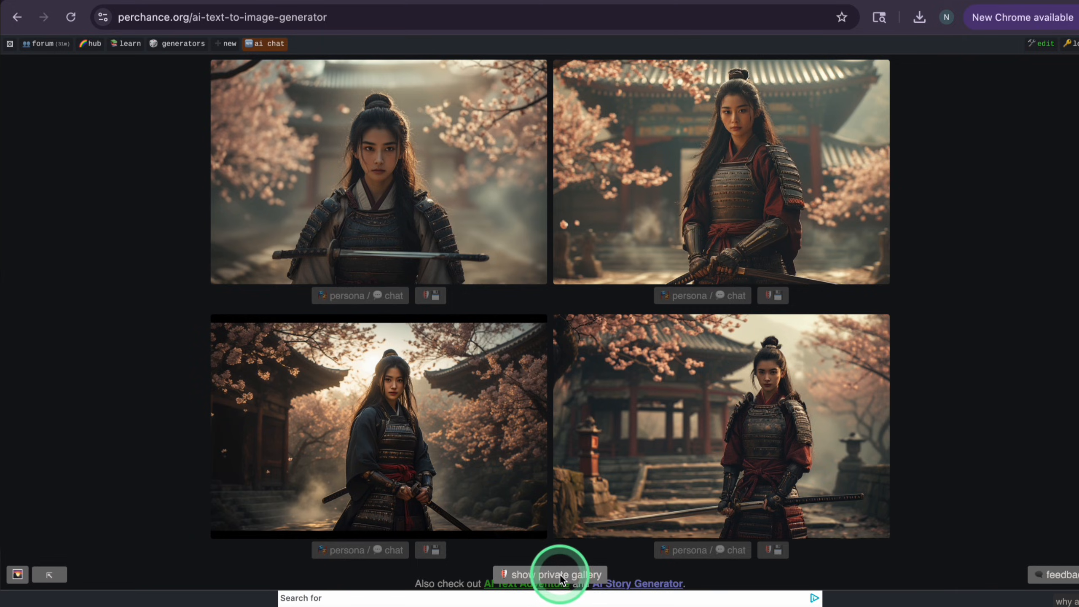
{"action": "left_click", "coordinate": [551, 574]}
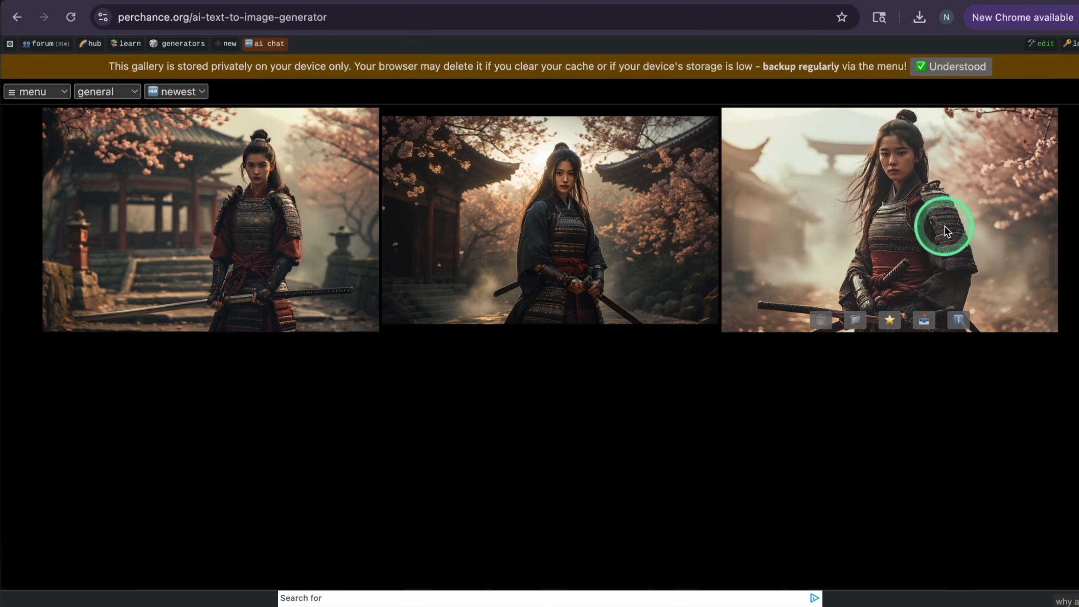
{"action": "left_click", "coordinate": [945, 229]}
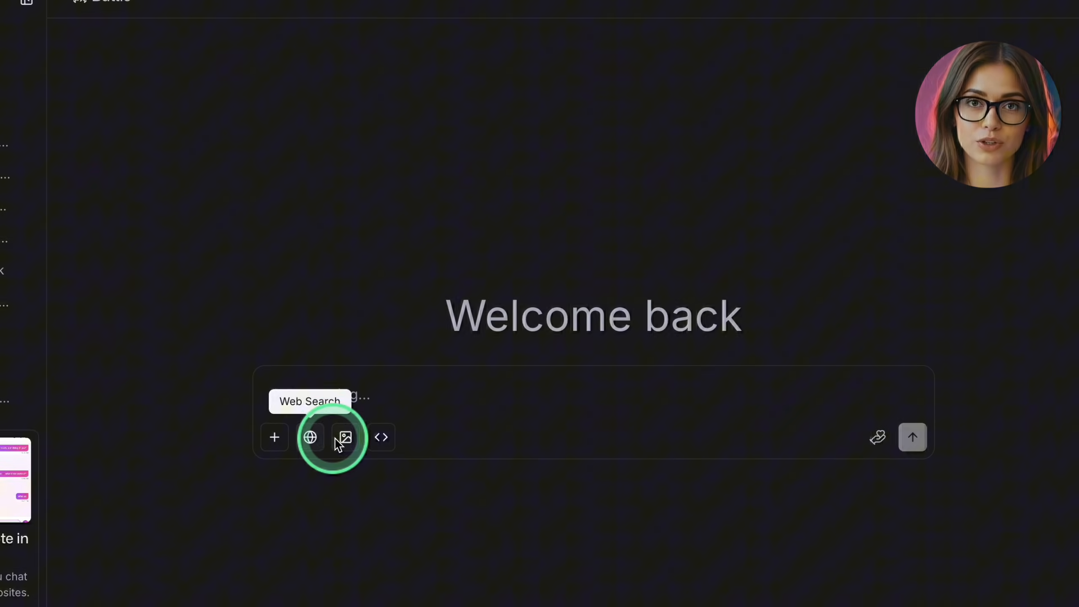
Switch LMArena to image mode and Direct Chat, browsing models with hunyuan-image-3.0 selected
{"action": "left_click", "coordinate": [344, 437]}
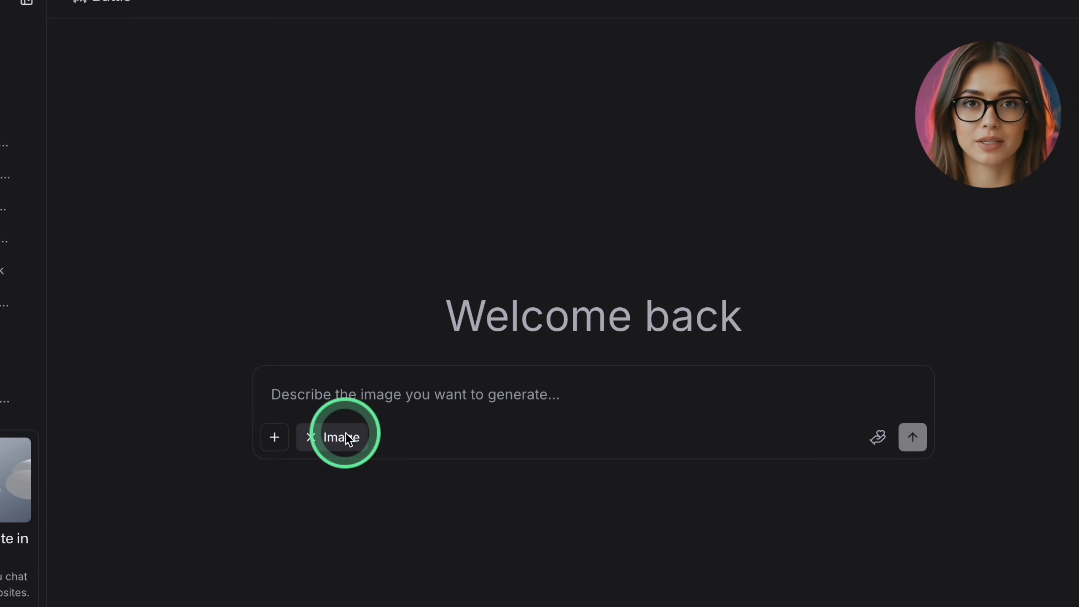
{"action": "left_click", "coordinate": [144, 49]}
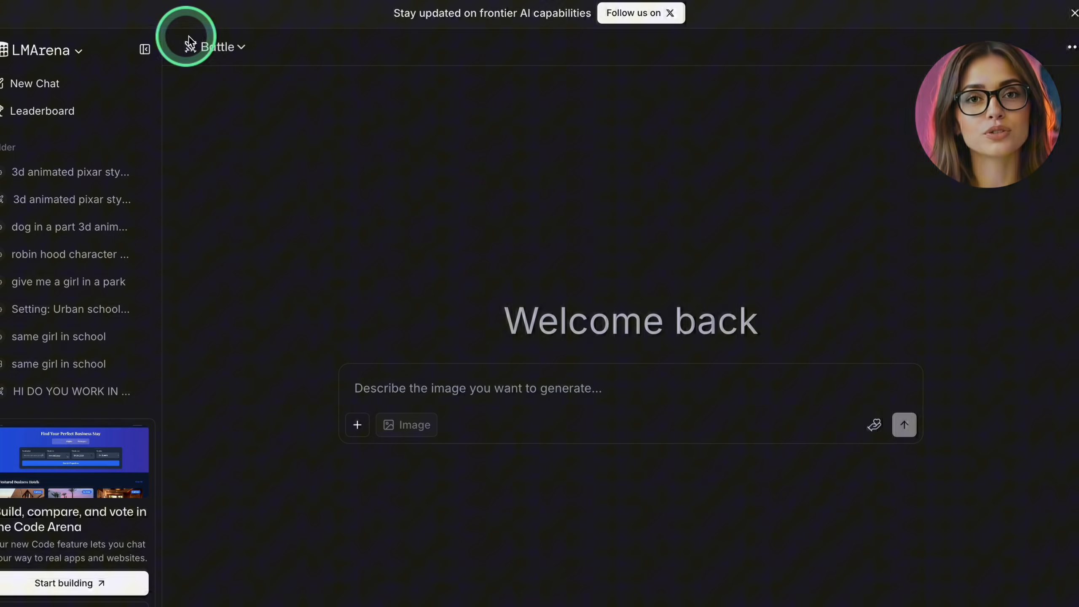
{"action": "left_click", "coordinate": [217, 47]}
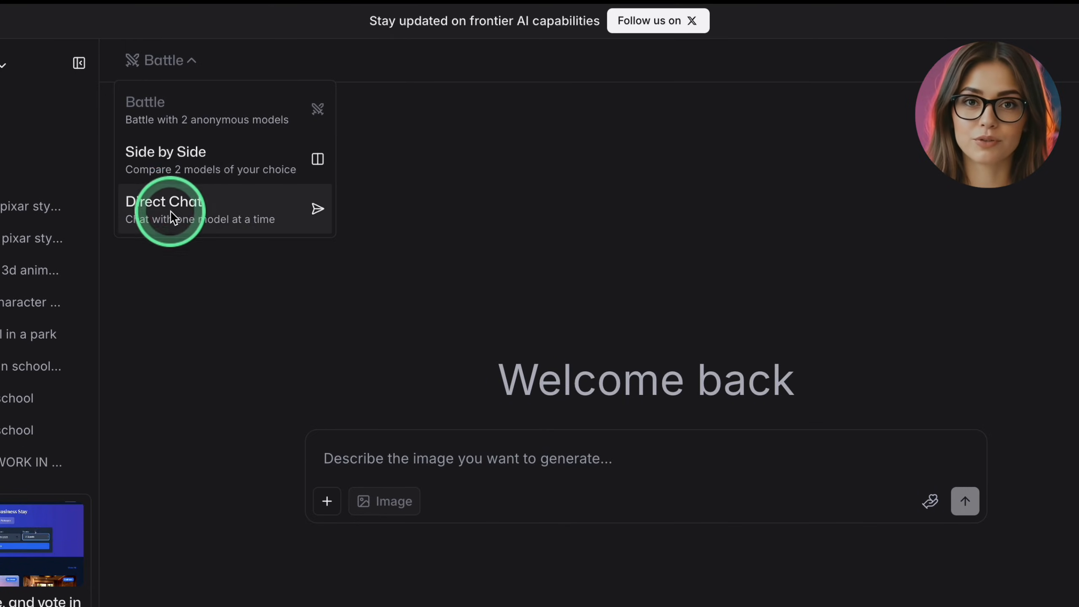
{"action": "left_click", "coordinate": [164, 202]}
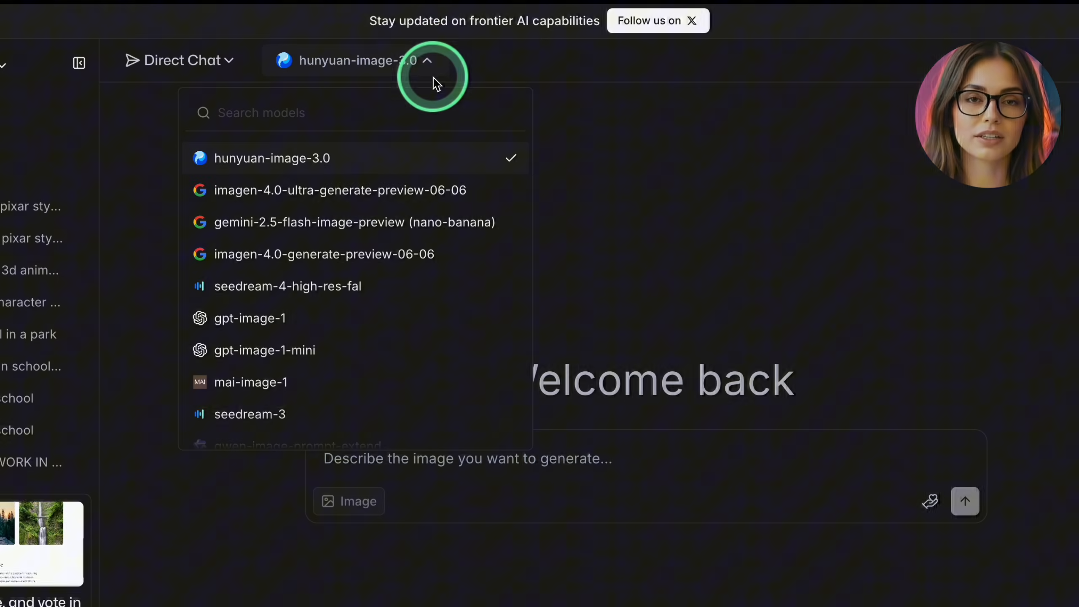
{"action": "mouse_move", "coordinate": [375, 310]}
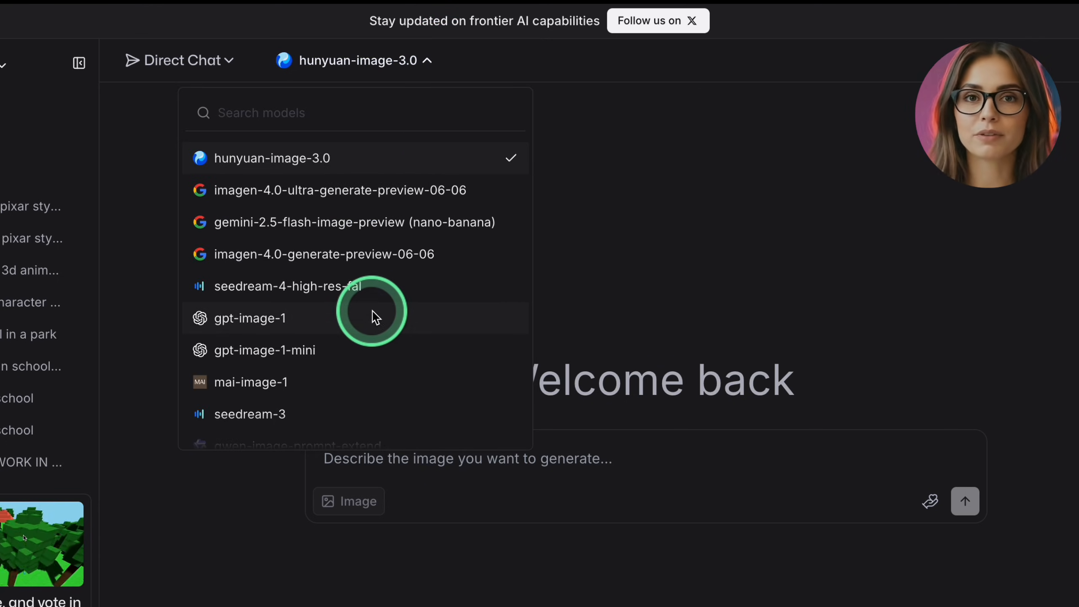
{"action": "scroll", "scroll_direction": "down", "scroll_amount": 3}
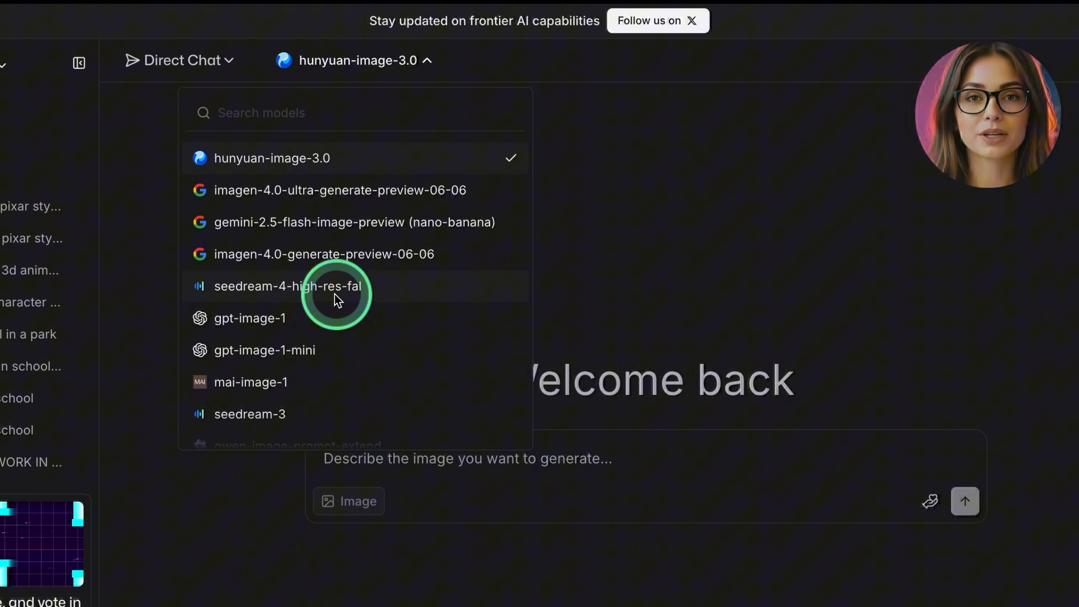
{"action": "mouse_move", "coordinate": [334, 222]}
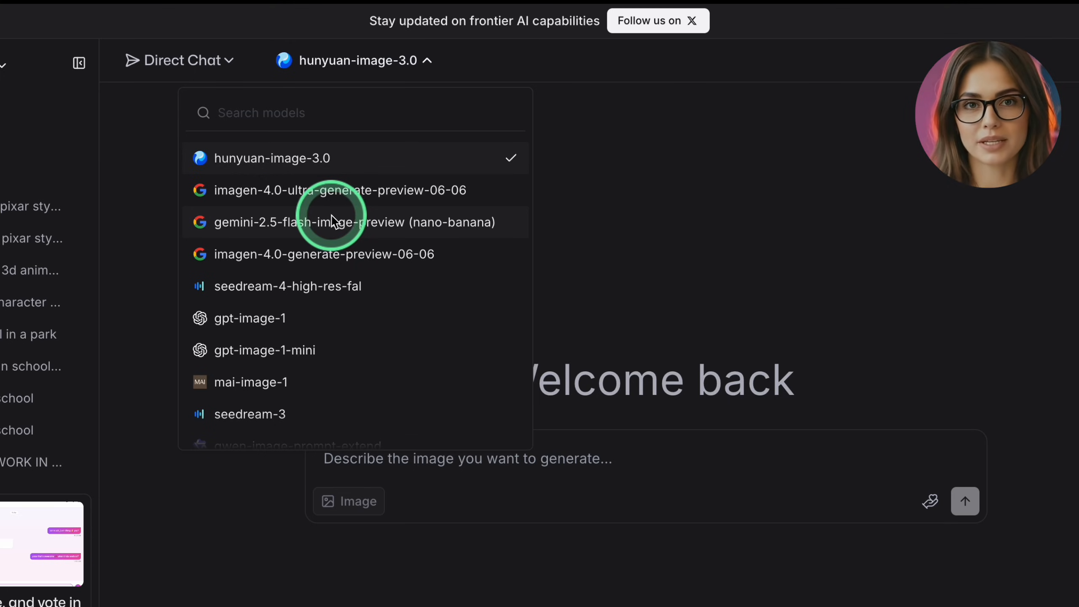
{"action": "mouse_move", "coordinate": [267, 164]}
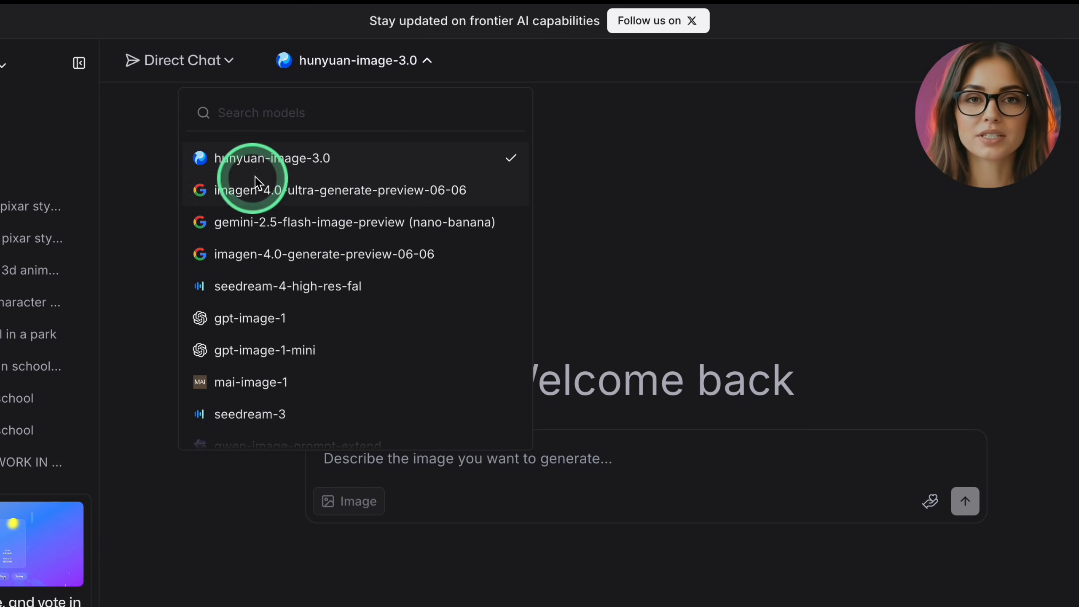
{"action": "scroll", "scroll_direction": "down", "scroll_amount": 3}
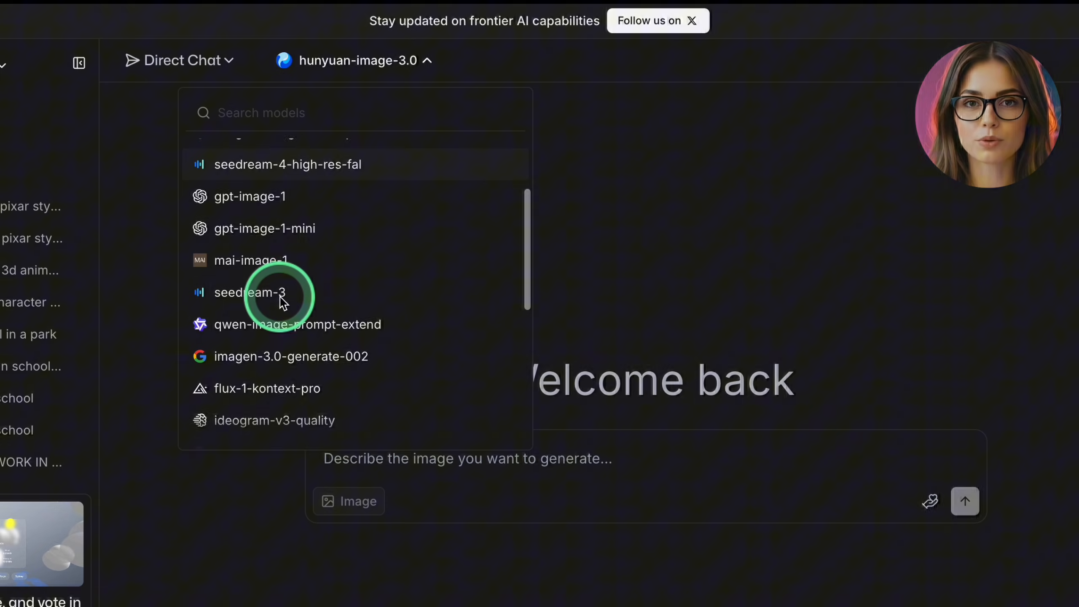
{"action": "scroll", "scroll_direction": "down", "scroll_amount": 3}
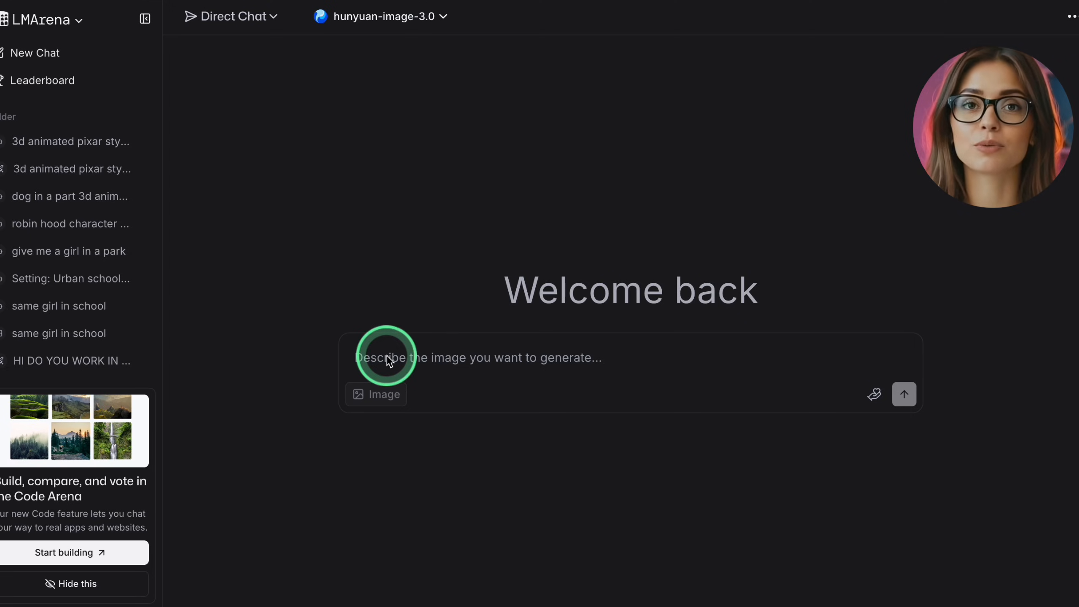
Send 'A futuristic city at night under glowing neon clouds.' and scroll through the models' images
{"action": "type", "text": "A futuristic city at night under glowing neon clouds."}
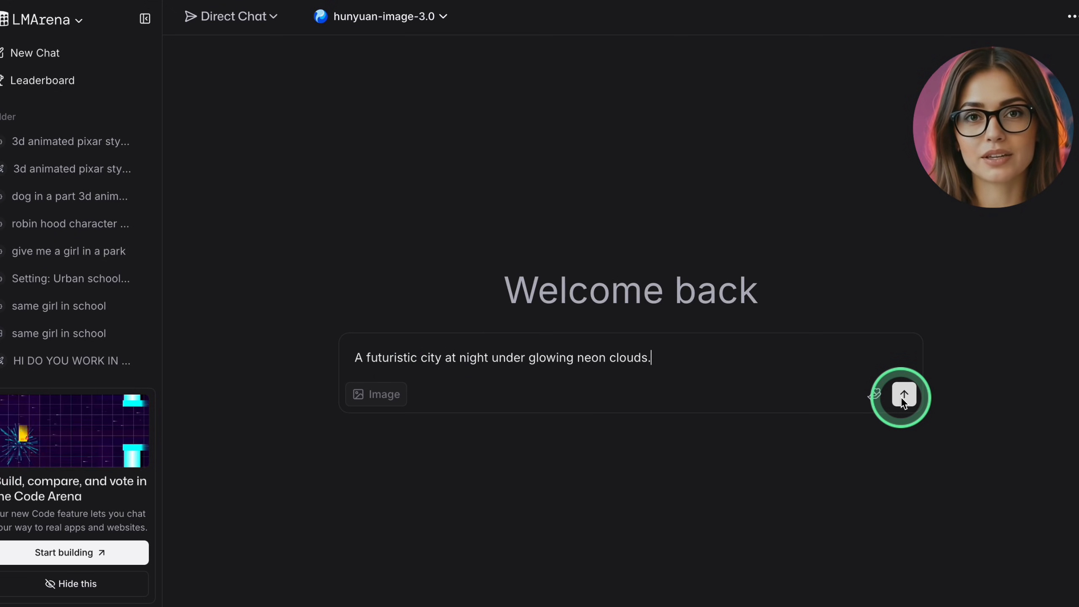
{"action": "left_click", "coordinate": [903, 396]}
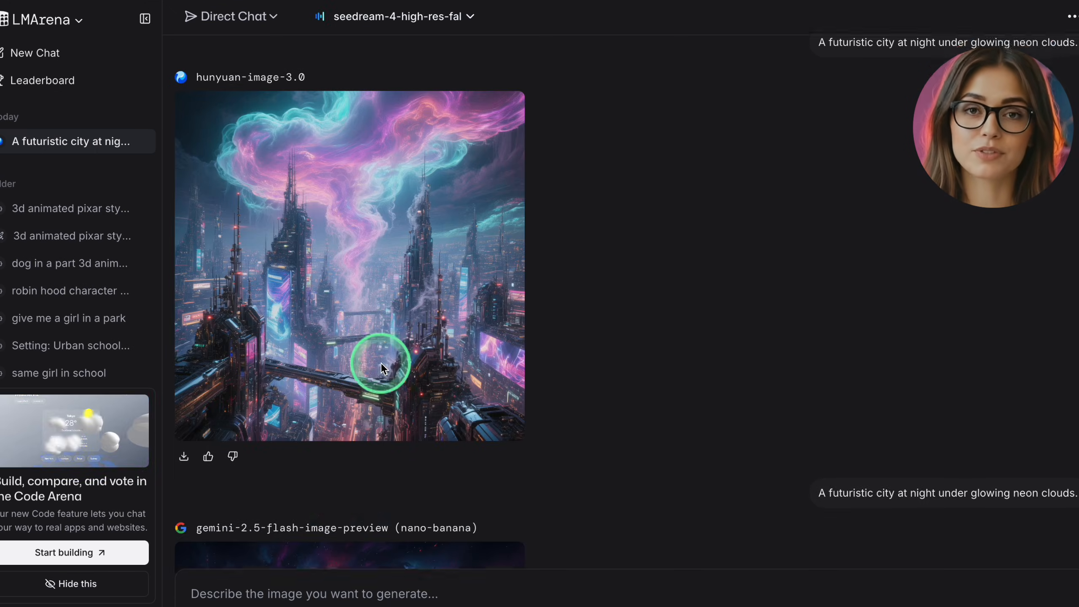
{"action": "scroll", "scroll_direction": "down", "scroll_amount": 3}
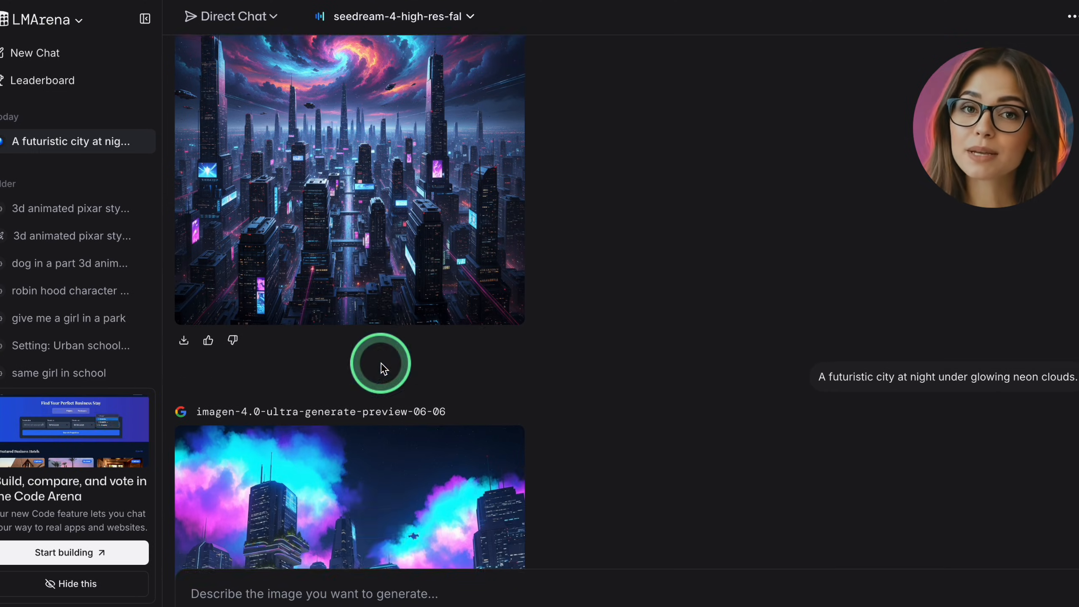
{"action": "scroll", "scroll_direction": "down", "scroll_amount": 3}
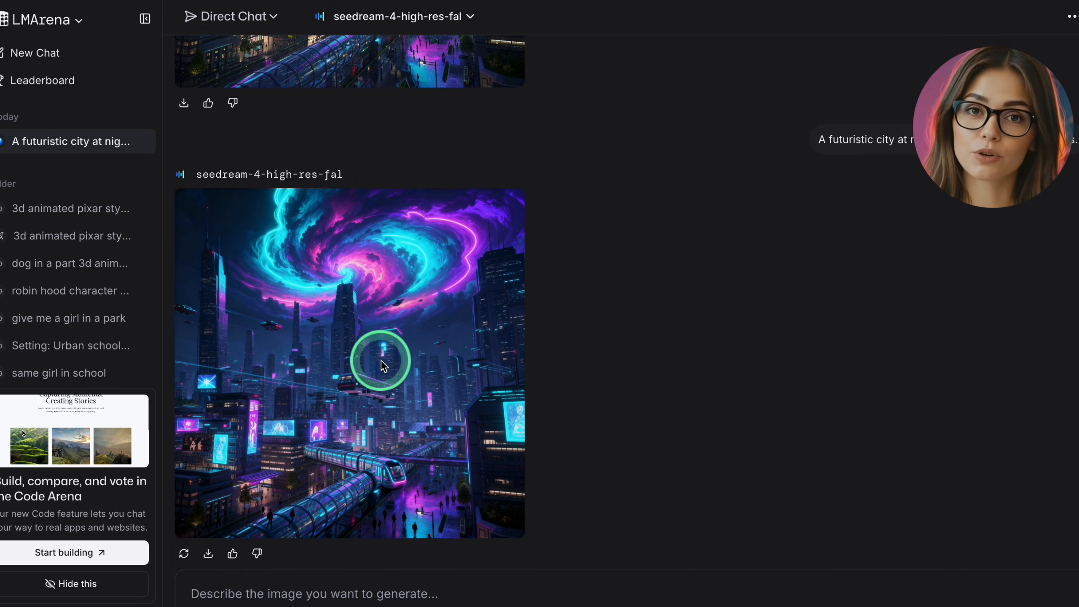
{"action": "mouse_move", "coordinate": [512, 358]}
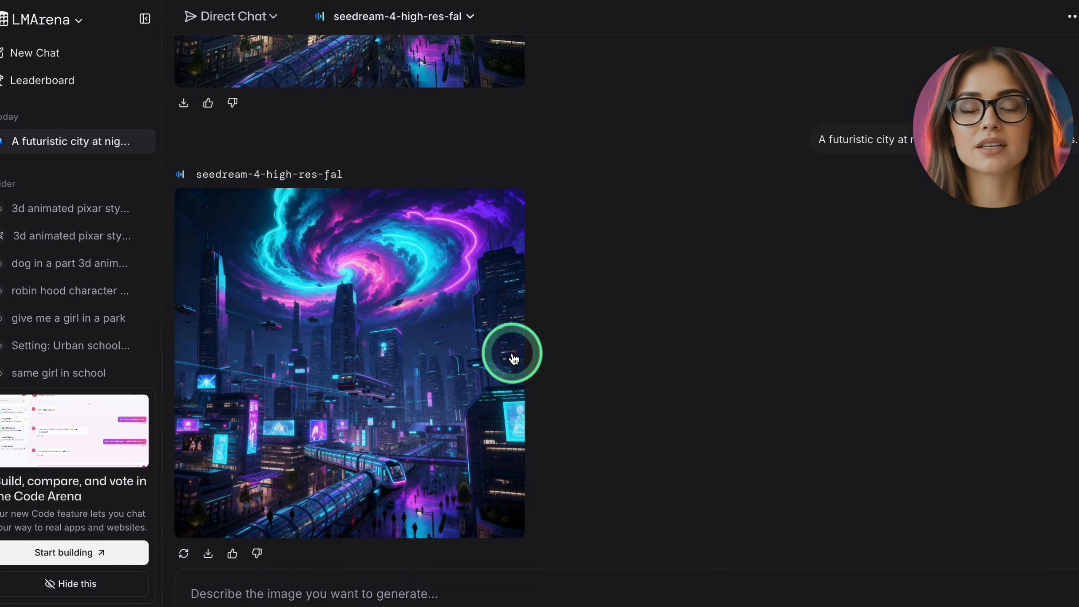
{"action": "scroll", "scroll_direction": "down", "scroll_amount": 3}
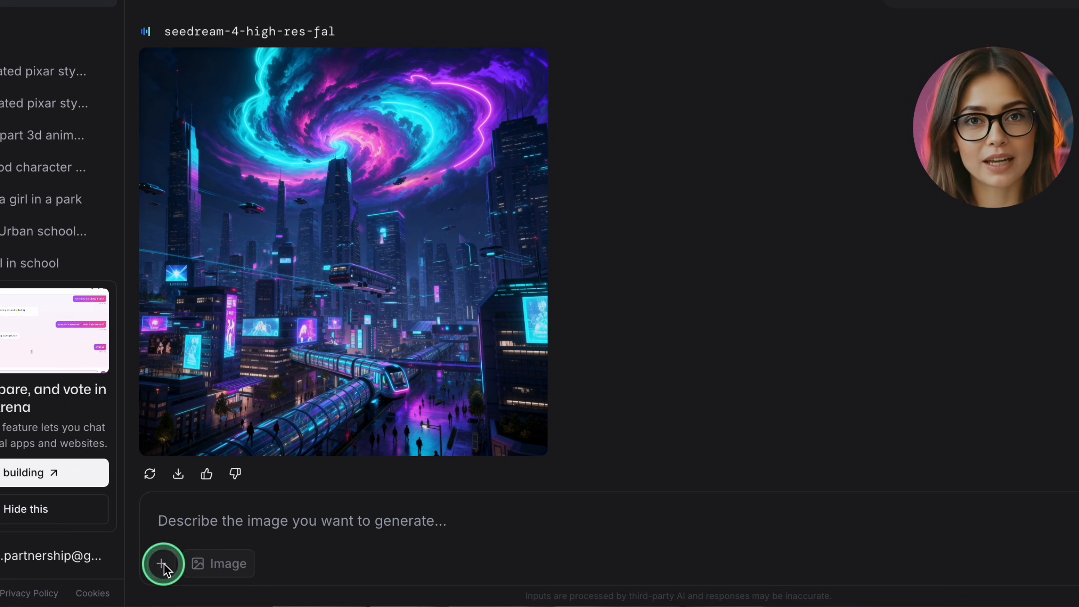
Type a partial follow-up dog prompt ('sam dog is s', 'dog wit')
{"action": "type", "text": "sam dog is s"}
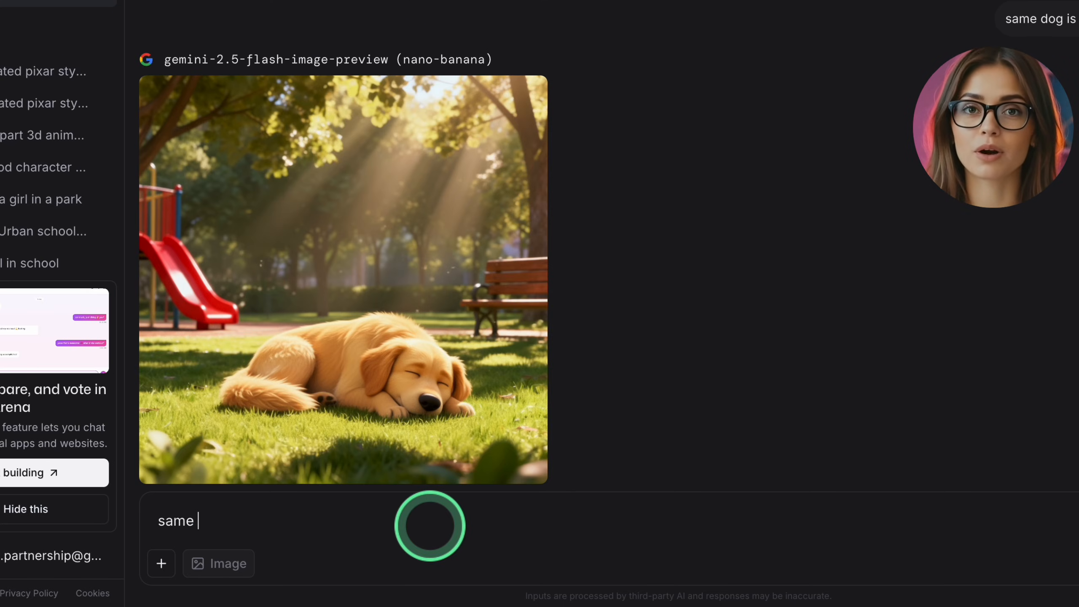
{"action": "type", "text": "dog wit"}
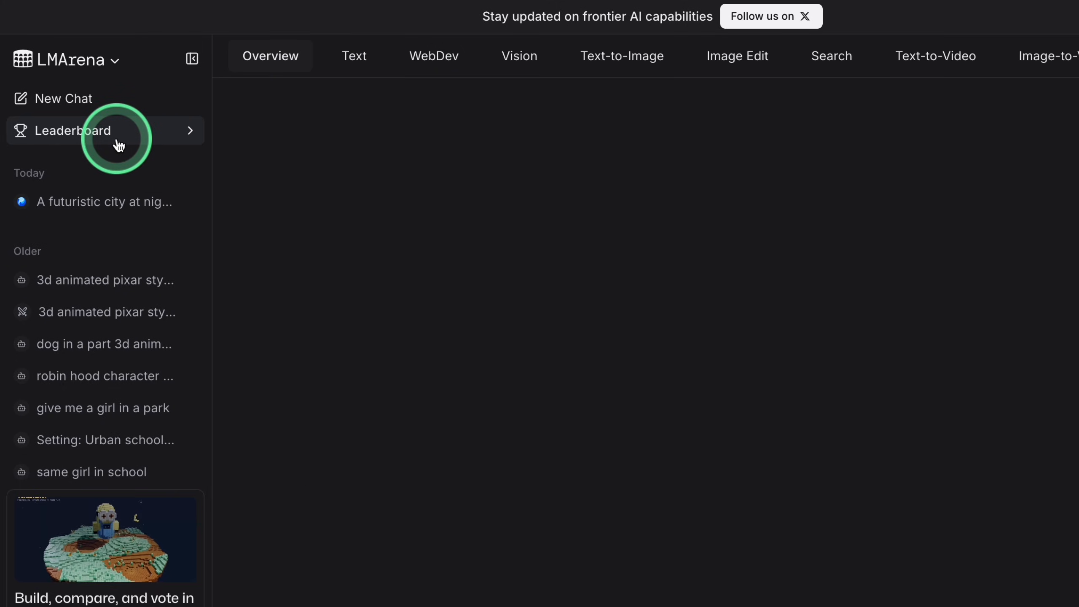
Open the LMArena leaderboard and view the Text-to-Image model rankings
{"action": "left_click", "coordinate": [73, 130]}
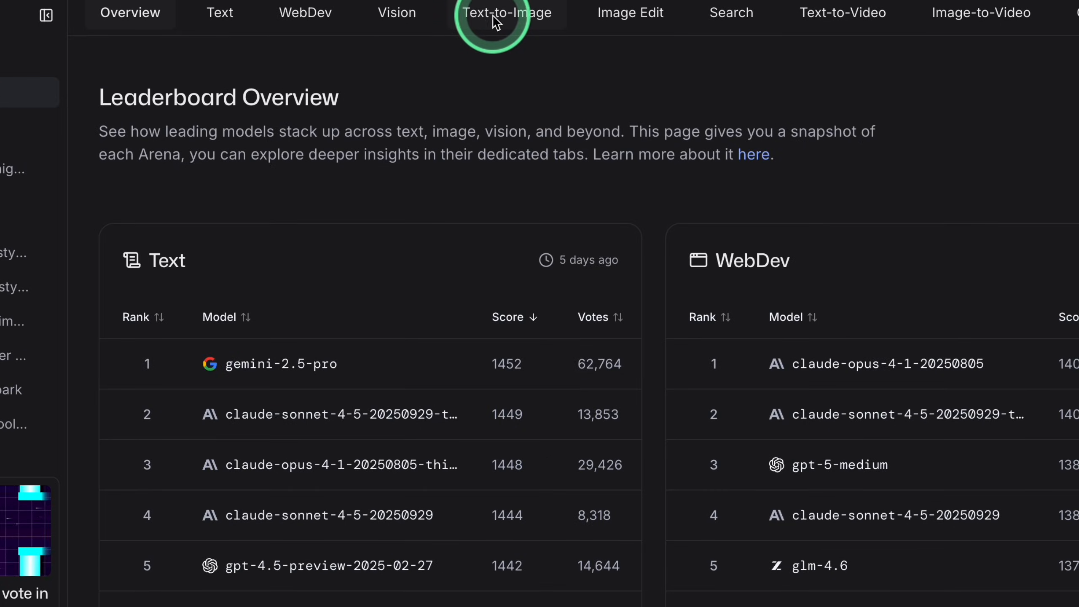
{"action": "left_click", "coordinate": [506, 12]}
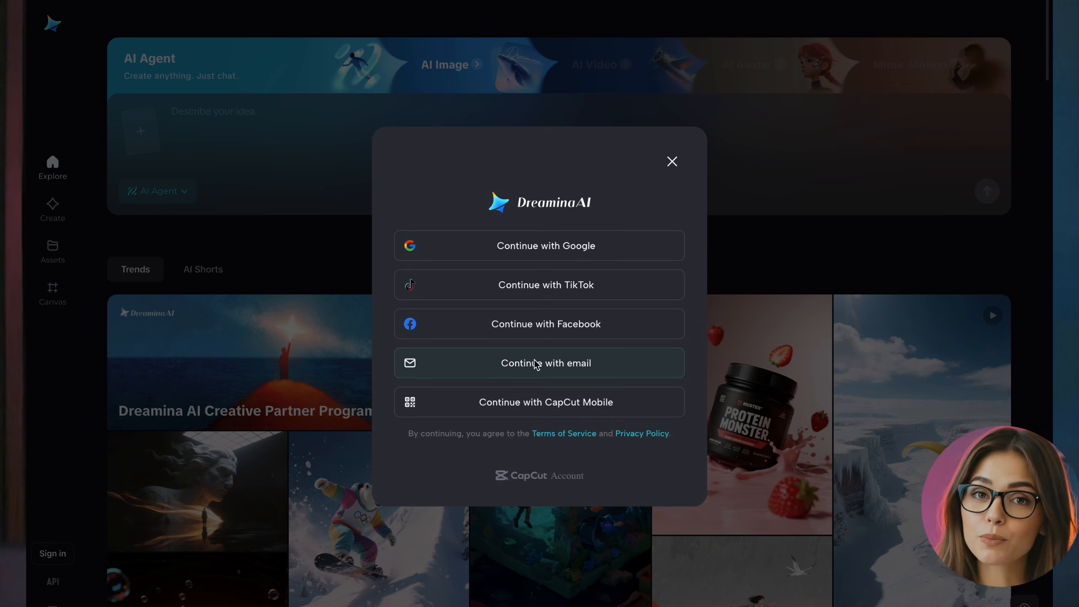
Sign in to Dreamina with 'Continue with email', then hover the Upgrade credits button
{"action": "left_click", "coordinate": [671, 161]}
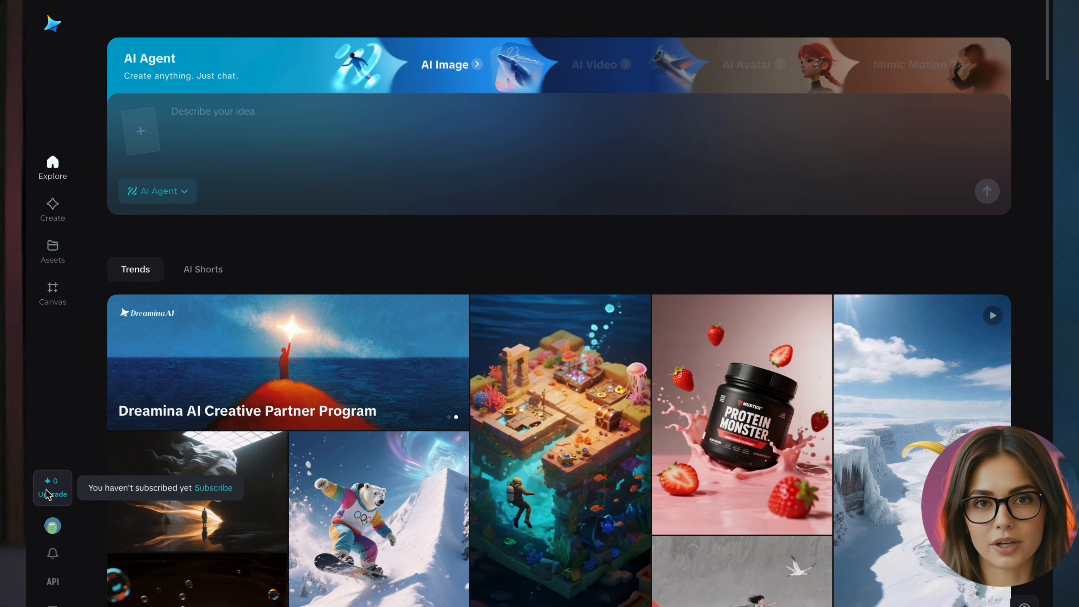
{"action": "left_click", "coordinate": [157, 191]}
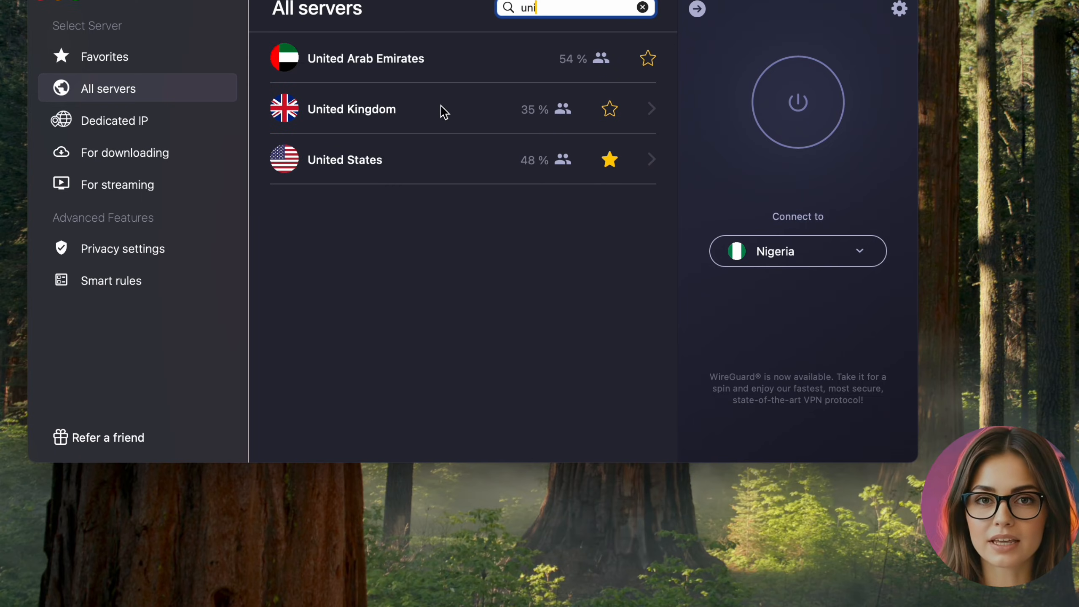
Pick a country server from the VPN list filtered by 'uni'
{"action": "left_click", "coordinate": [797, 102]}
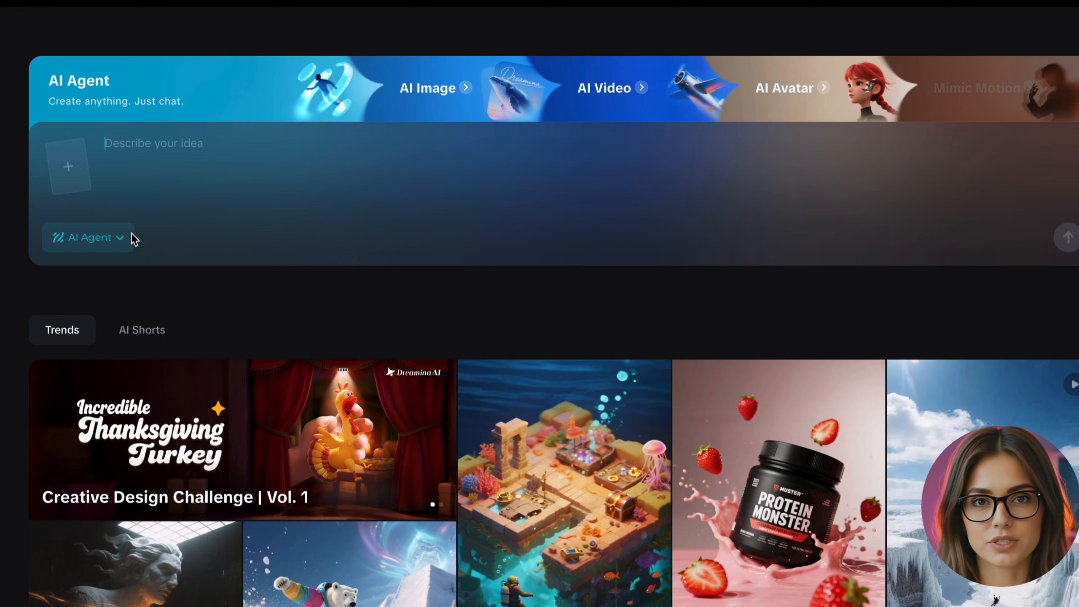
Choose Dreamina's AI Image mode with Image 4.0 and 16:9 High (2K) output
{"action": "left_click", "coordinate": [427, 88]}
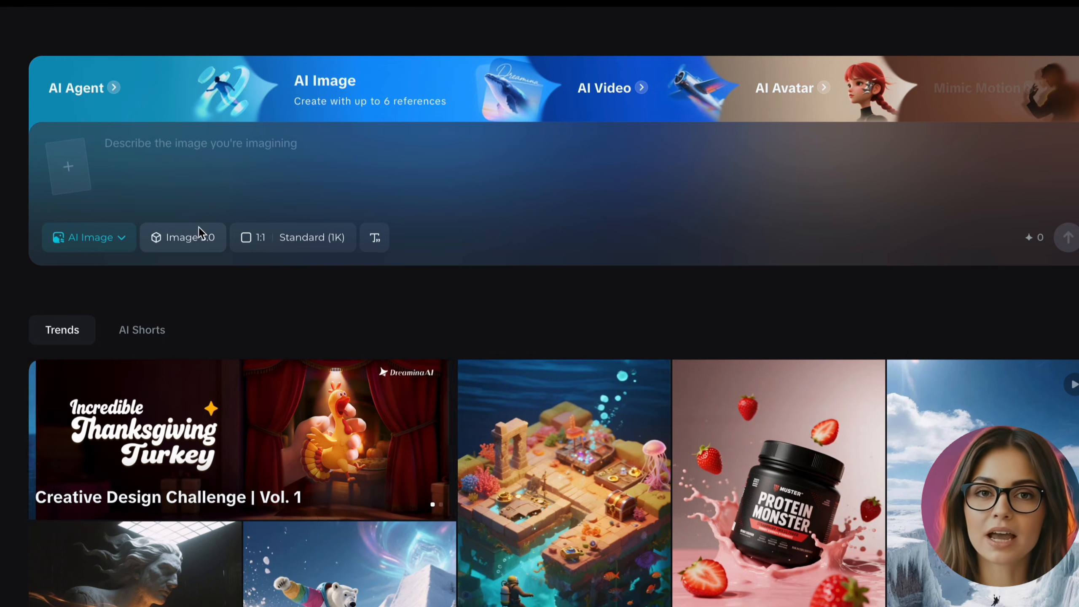
{"action": "left_click", "coordinate": [182, 238]}
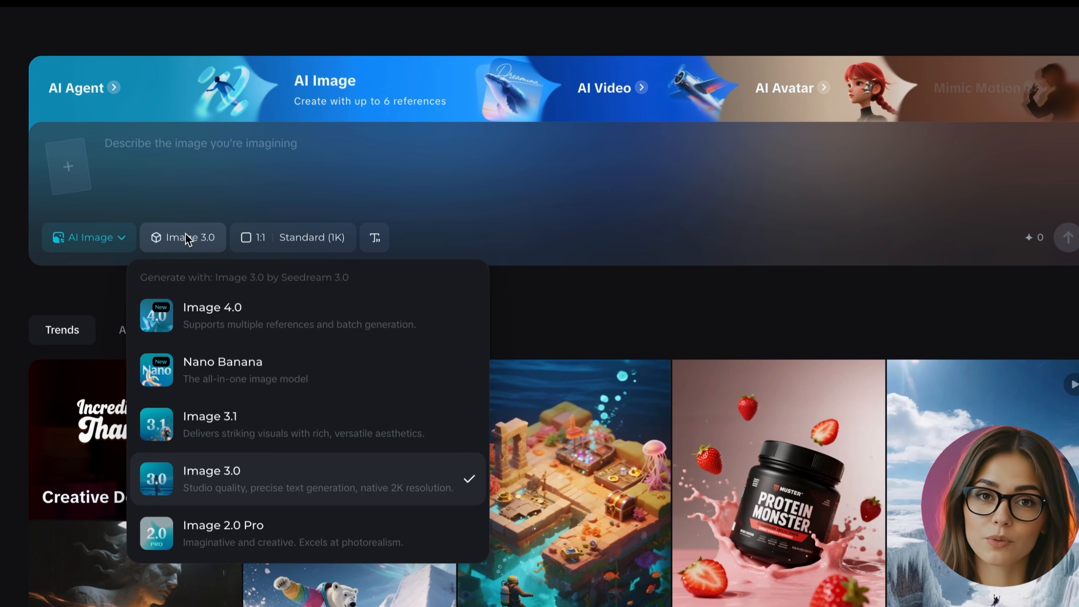
{"action": "mouse_move", "coordinate": [213, 334]}
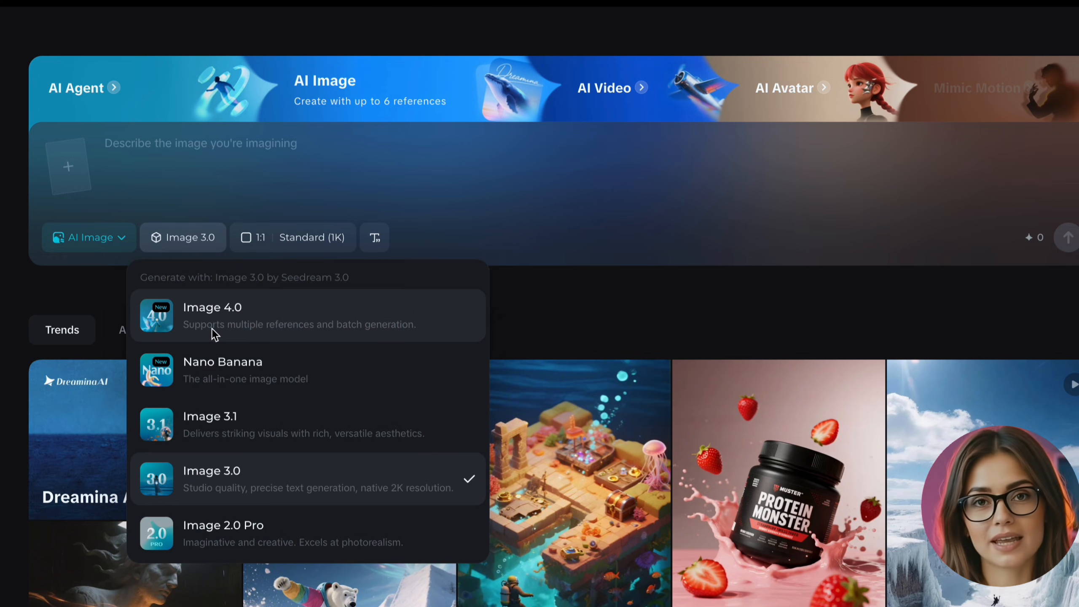
{"action": "left_click", "coordinate": [212, 315]}
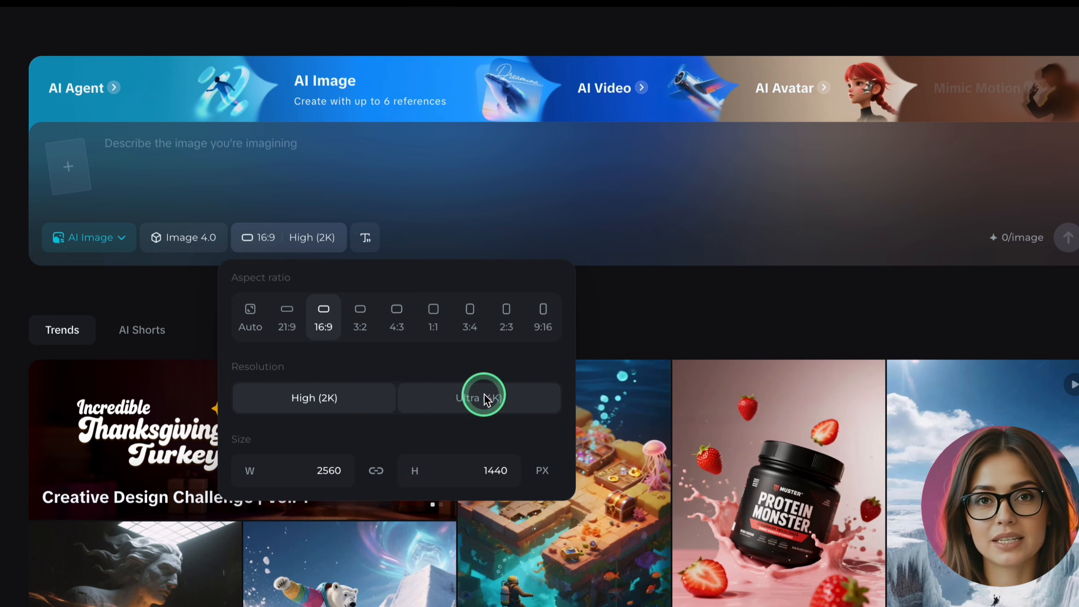
{"action": "left_click", "coordinate": [273, 184]}
{"action": "type", "text": "\"free "}
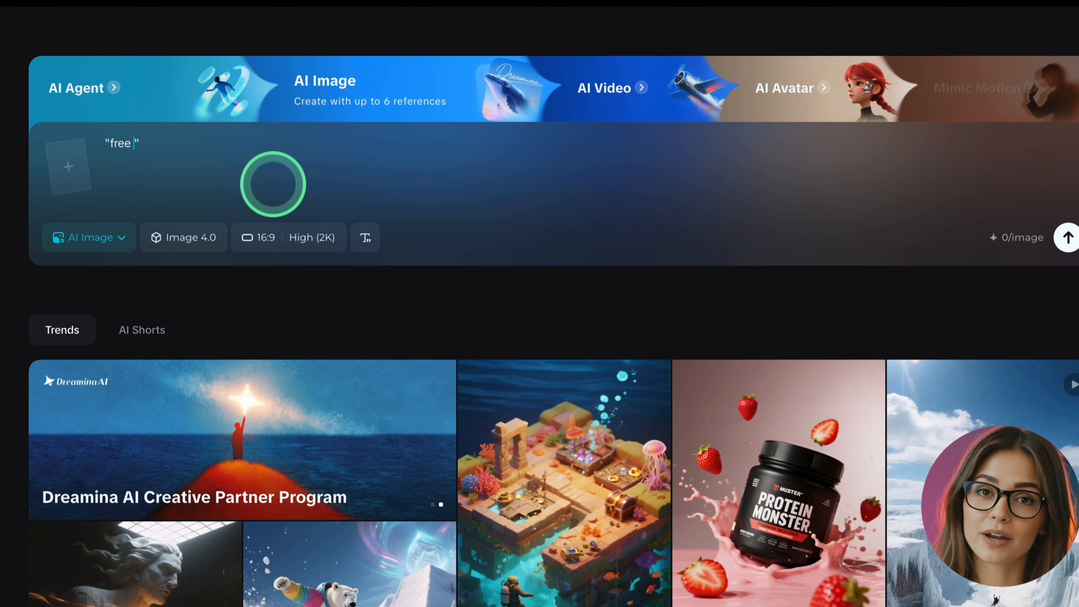
Enter the Dreamina prompt 'A futuristic cityscape at night with neon lights.'
{"action": "type", "text": "image gener"}
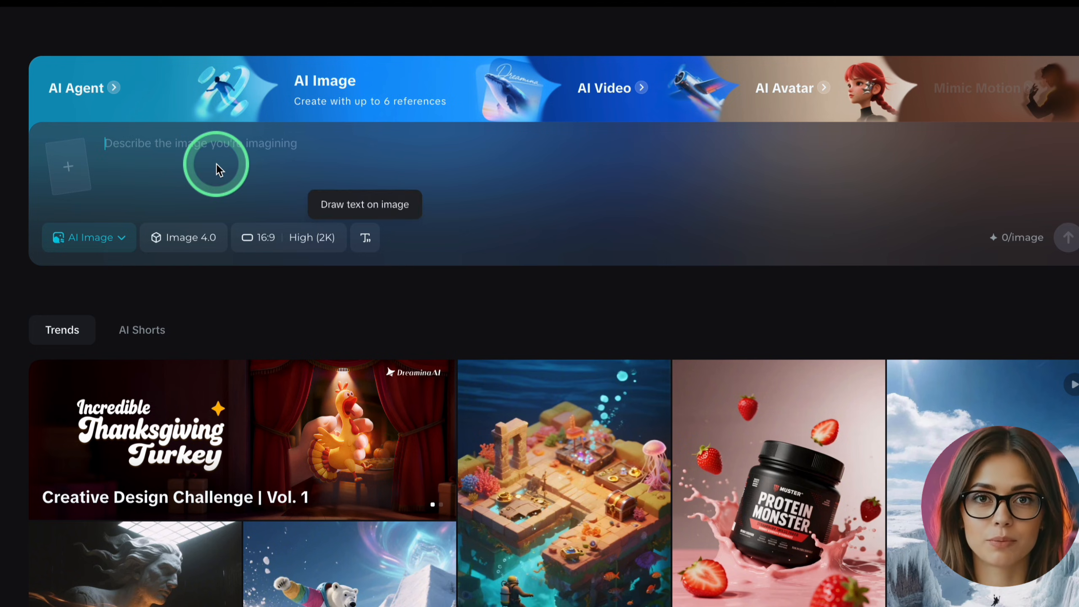
{"action": "type", "text": "A futuristic cityscape at night with neon lights."}
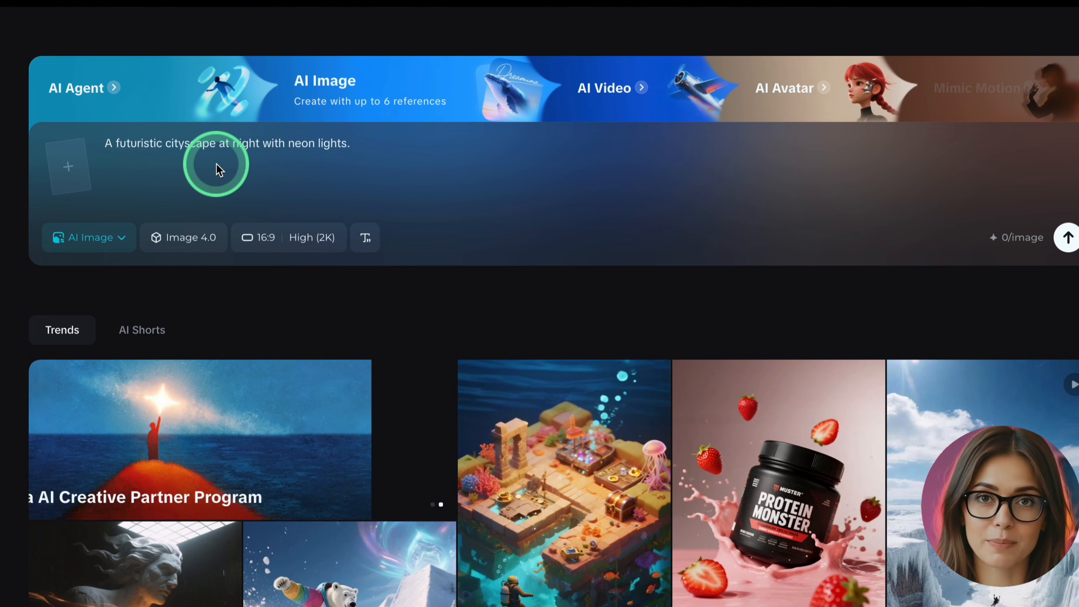
{"action": "mouse_move", "coordinate": [365, 238]}
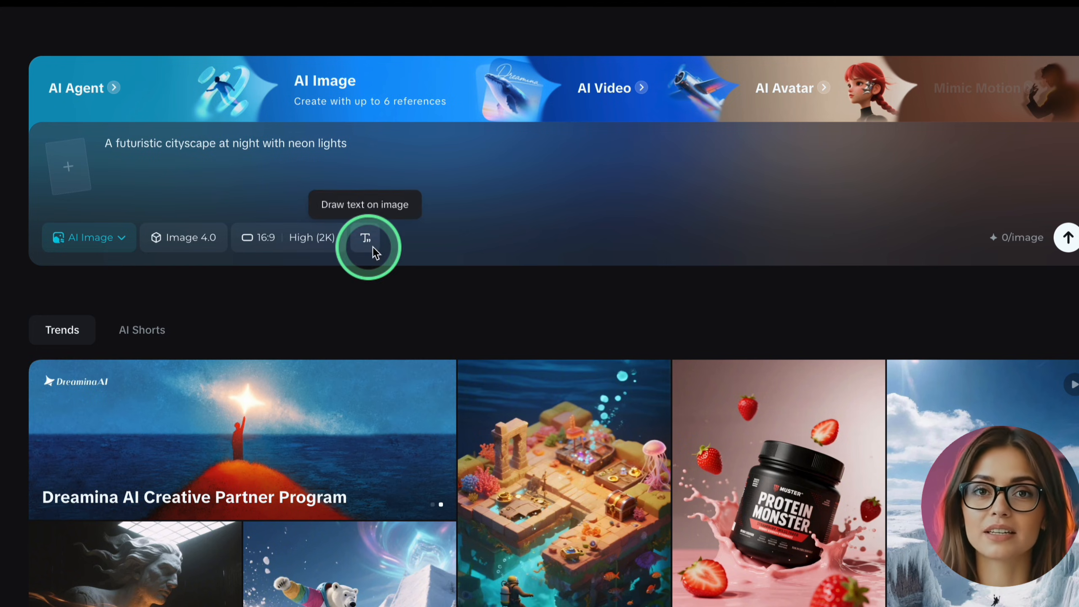
{"action": "left_click", "coordinate": [1065, 238]}
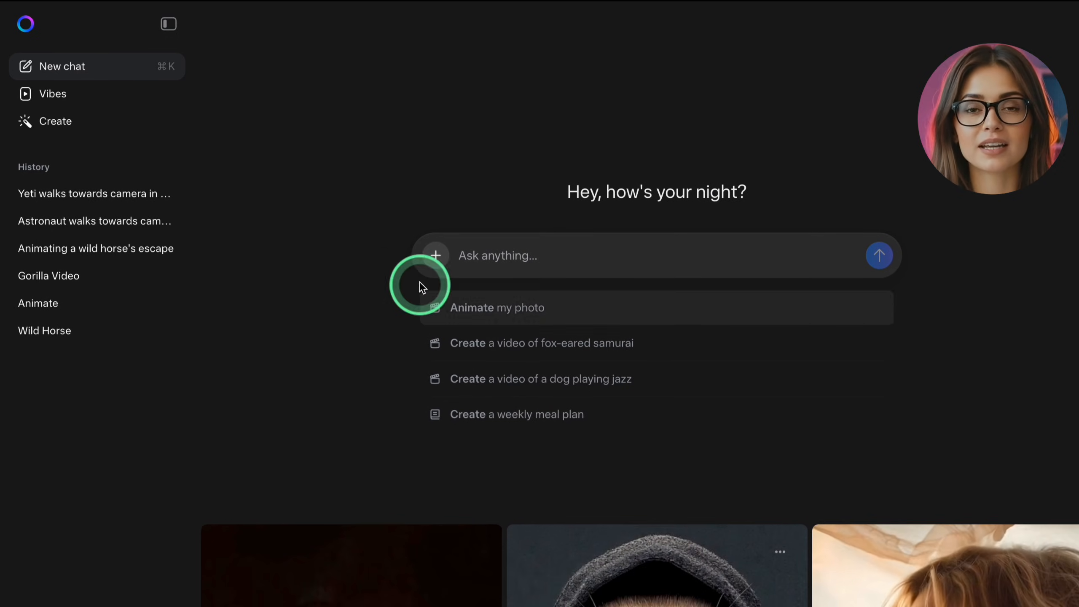
Enable Meta AI's Create image mode, change the ratio from 9:16 to 16:9, and open Aesthetics
{"action": "left_click", "coordinate": [435, 255]}
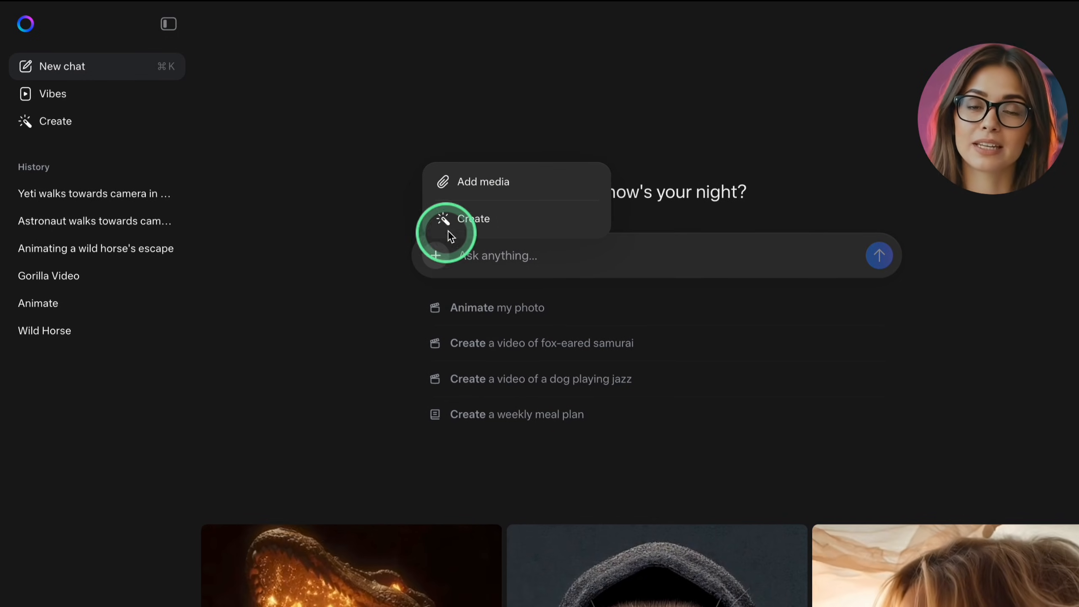
{"action": "left_click", "coordinate": [473, 219]}
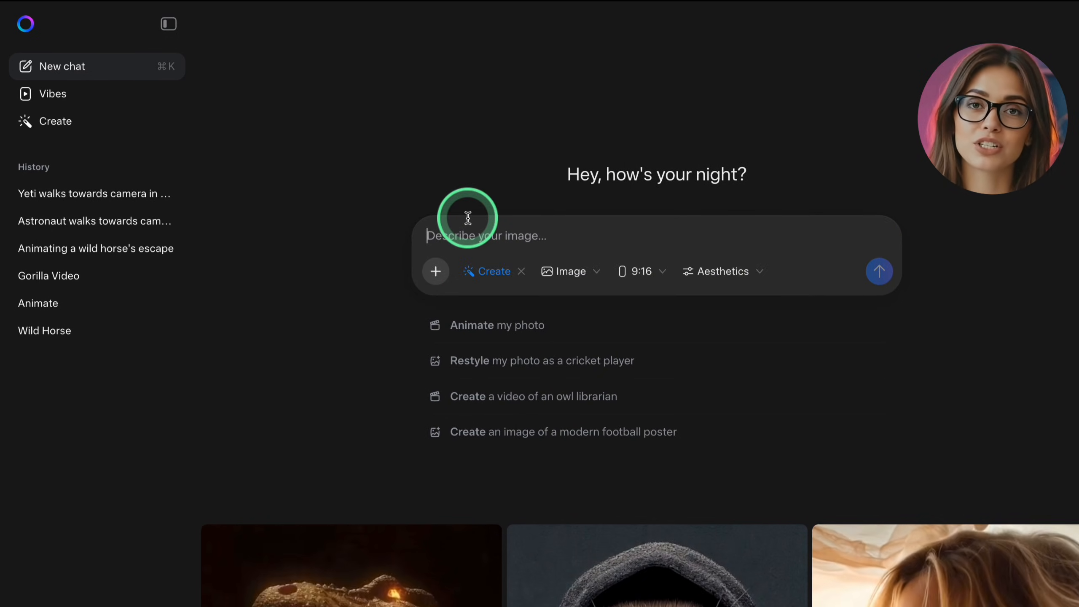
{"action": "mouse_move", "coordinate": [594, 275]}
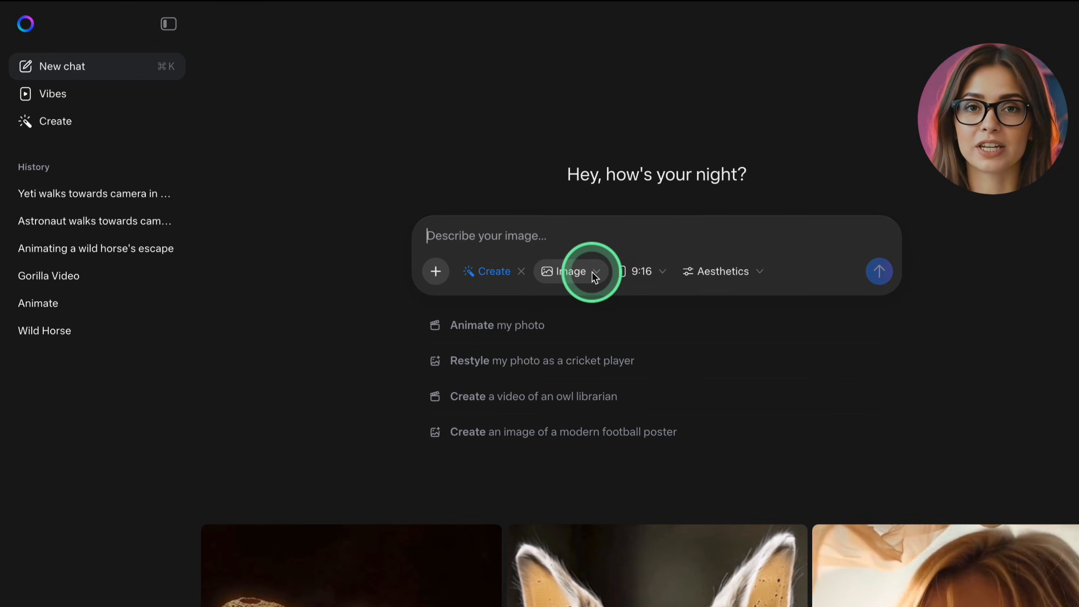
{"action": "left_click", "coordinate": [571, 271]}
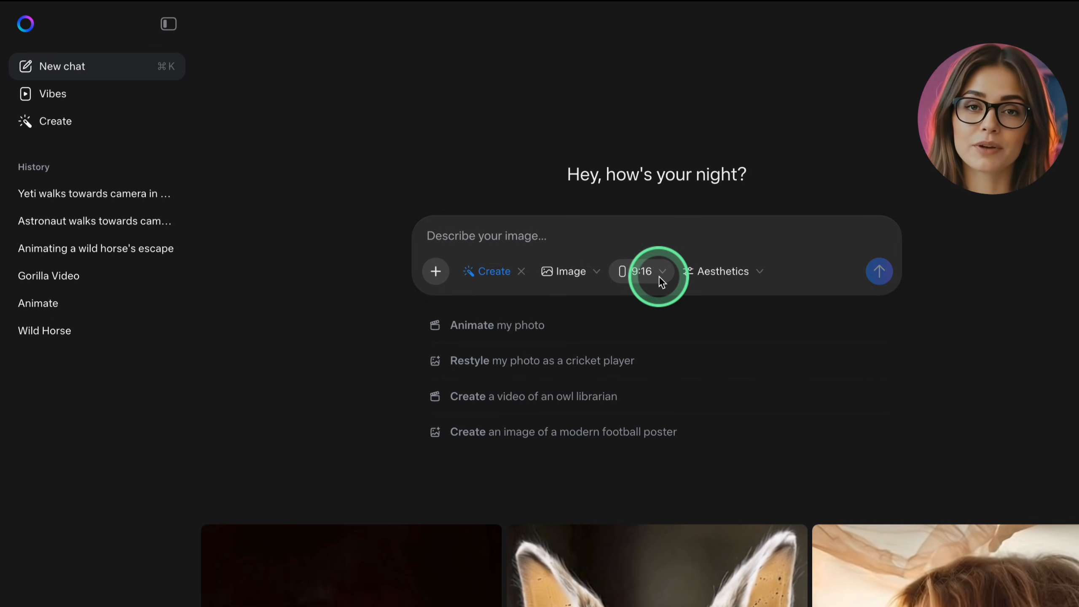
{"action": "left_click", "coordinate": [639, 271]}
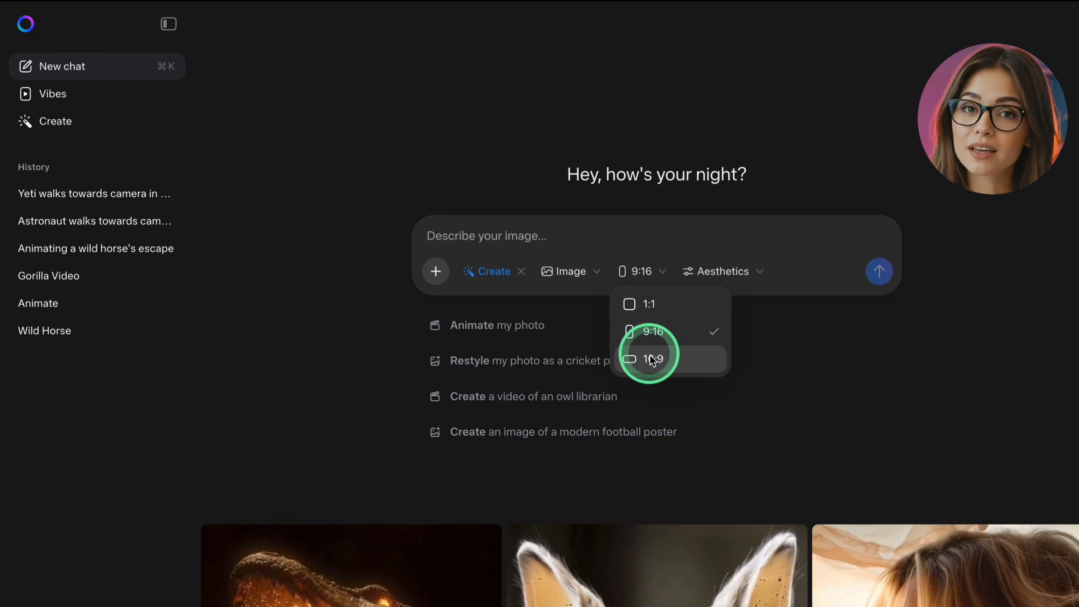
{"action": "left_click", "coordinate": [647, 358]}
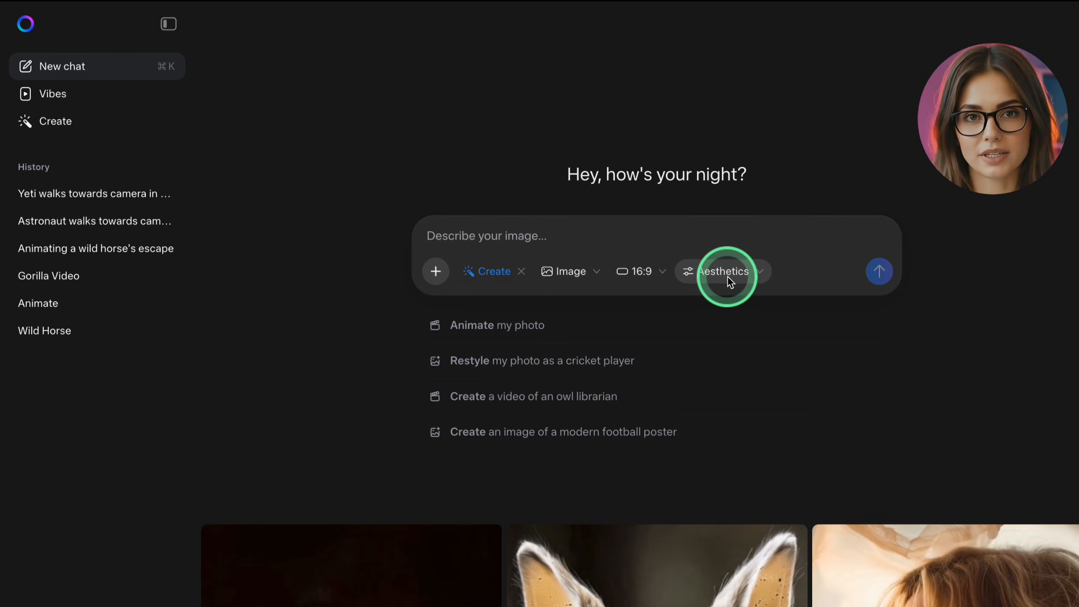
{"action": "left_click", "coordinate": [722, 271]}
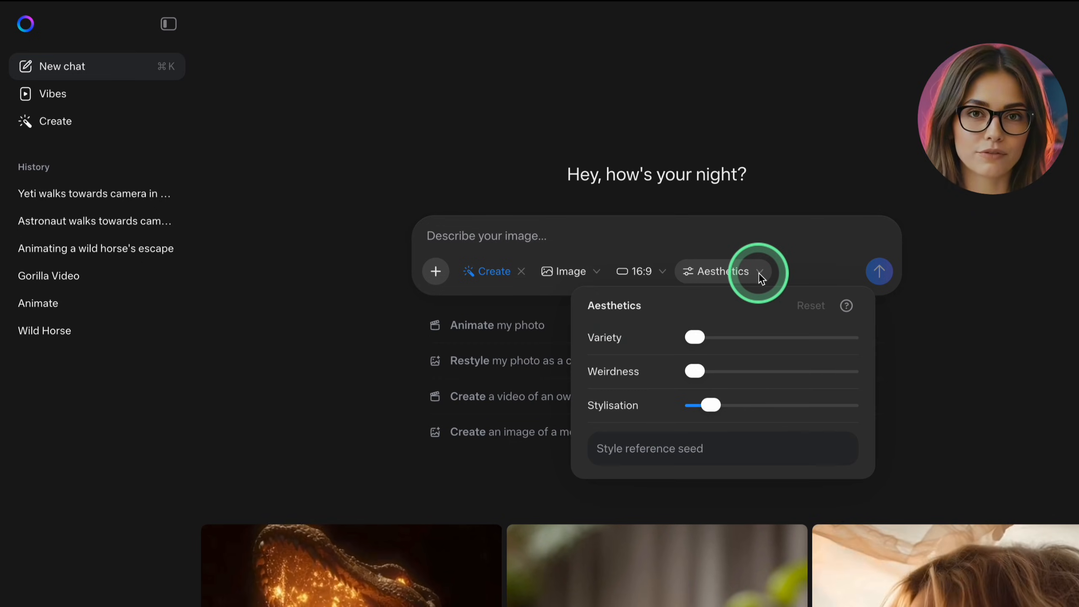
{"action": "mouse_move", "coordinate": [635, 404]}
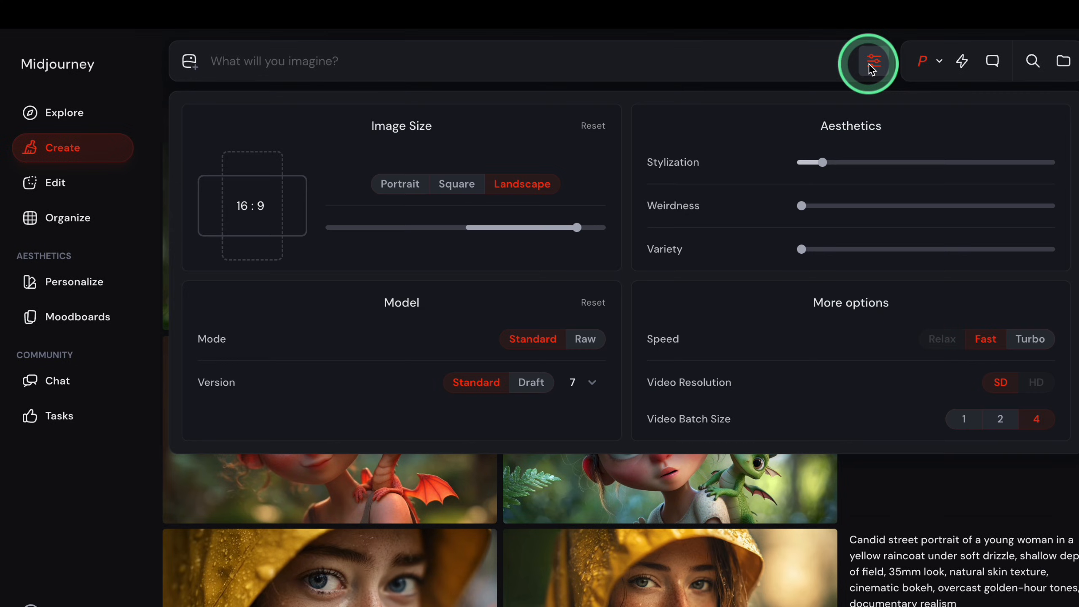
{"action": "mouse_move", "coordinate": [681, 210]}
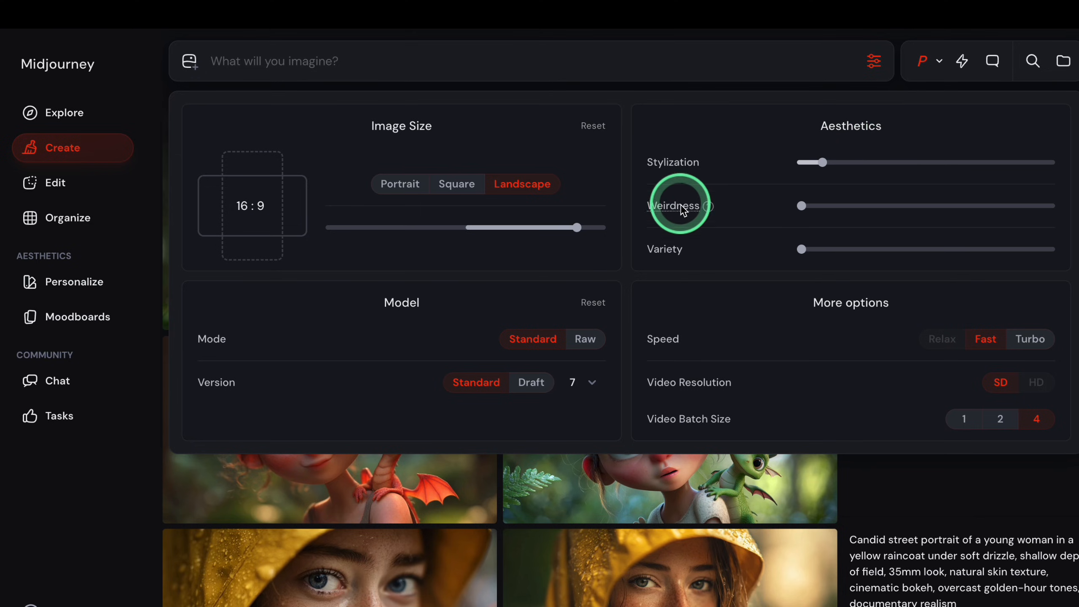
{"action": "mouse_move", "coordinate": [766, 251]}
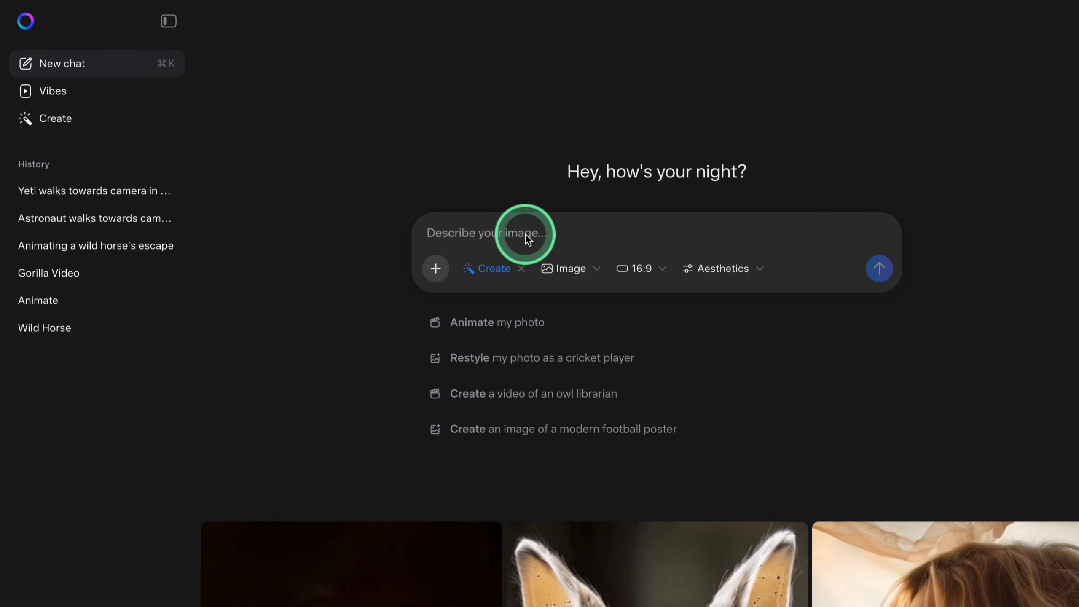
Generate Meta AI images from 'A neon-lit samurai standing on a rooftop in futuristic Tokyo'
{"action": "type", "text": "A neon-lit samurai standing on a rooftop in futuristic Tokyo"}
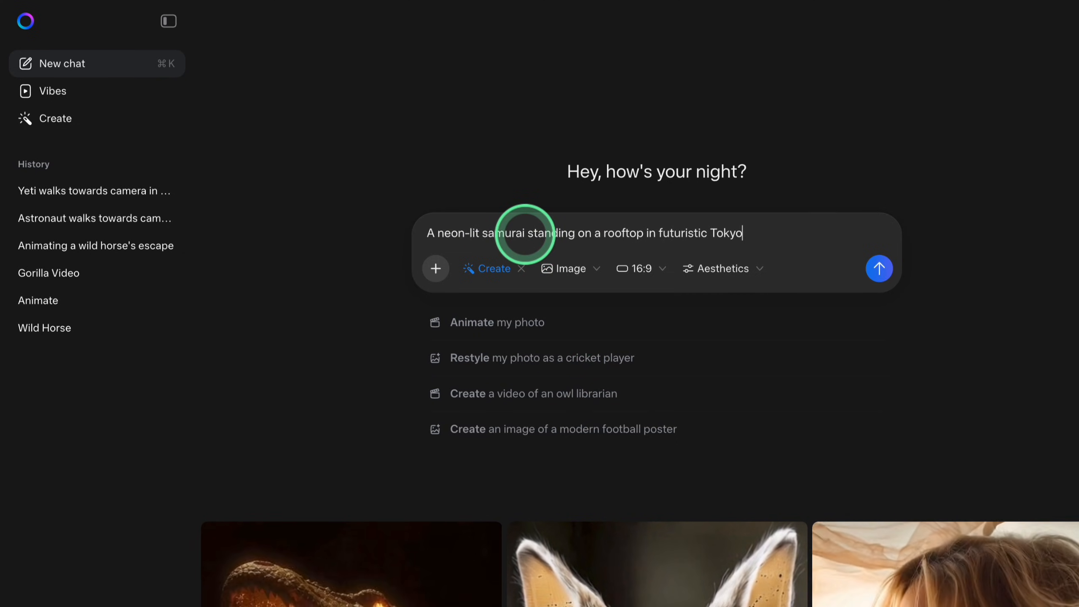
{"action": "mouse_move", "coordinate": [879, 268]}
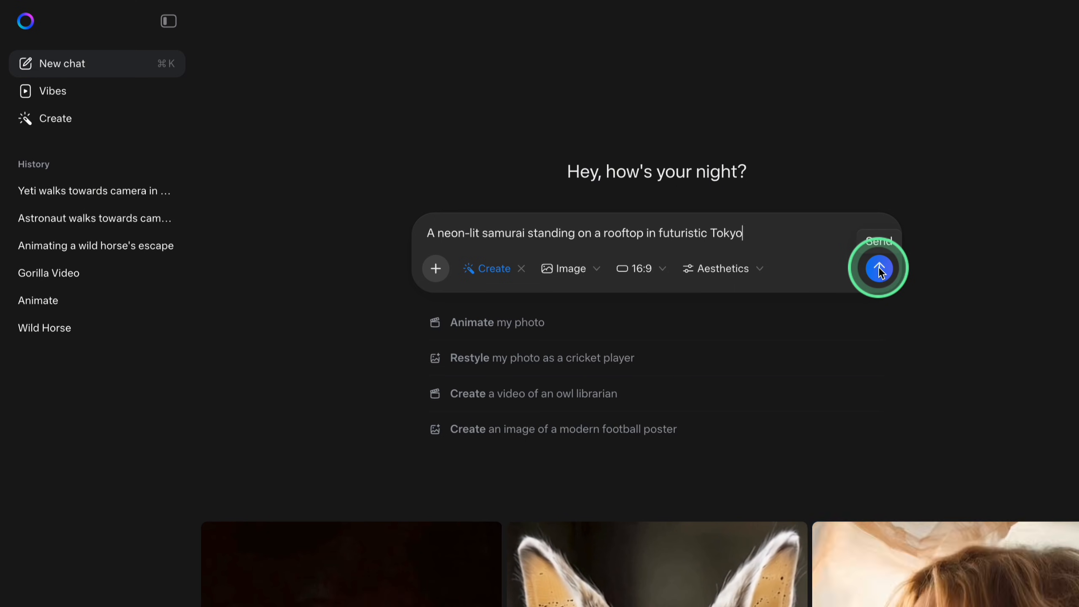
{"action": "left_click", "coordinate": [879, 269]}
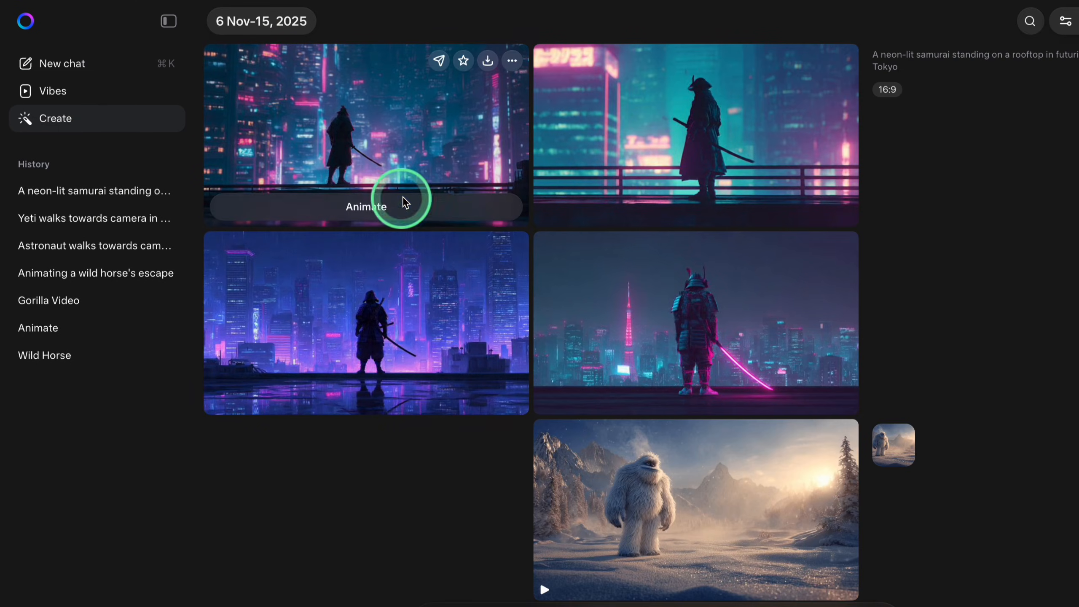
{"action": "mouse_move", "coordinate": [396, 227]}
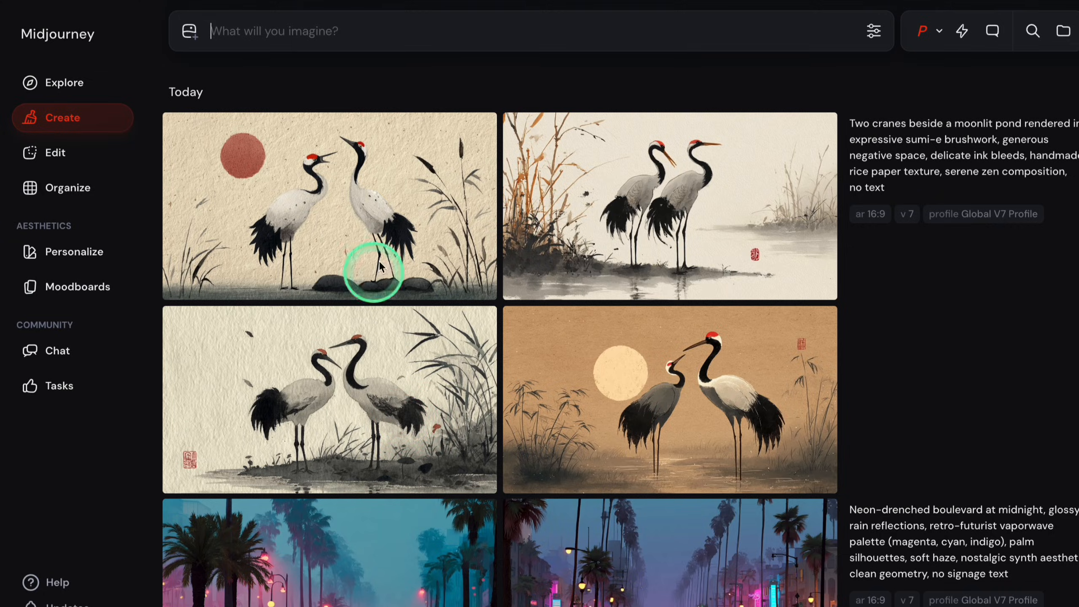
Scroll through the Midjourney feed and Meta AI's creation history of earlier images
{"action": "scroll", "scroll_direction": "up", "scroll_amount": 3}
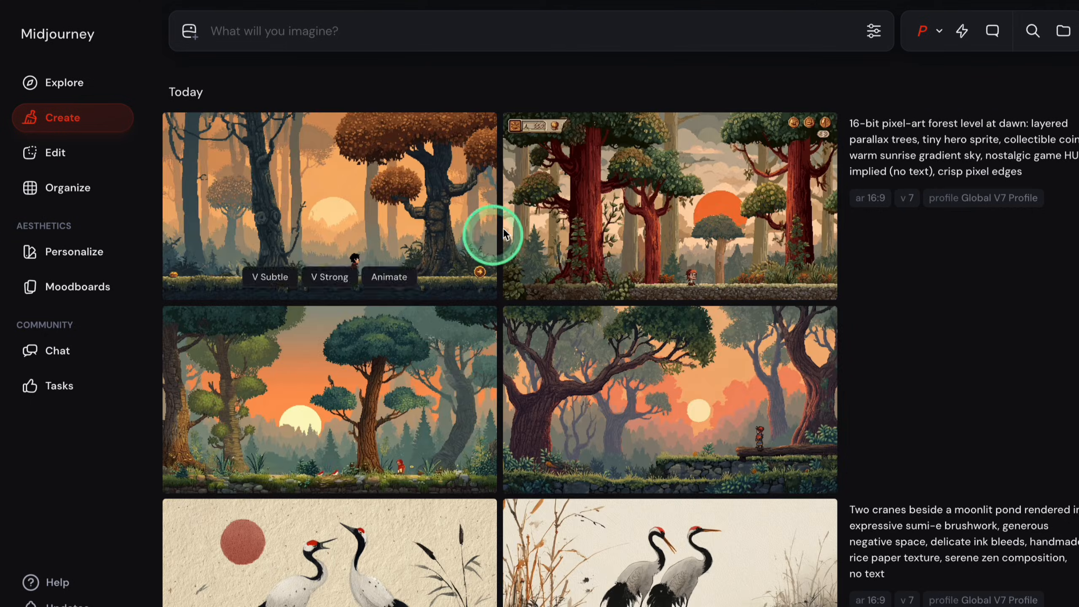
{"action": "scroll", "scroll_direction": "down", "scroll_amount": 3}
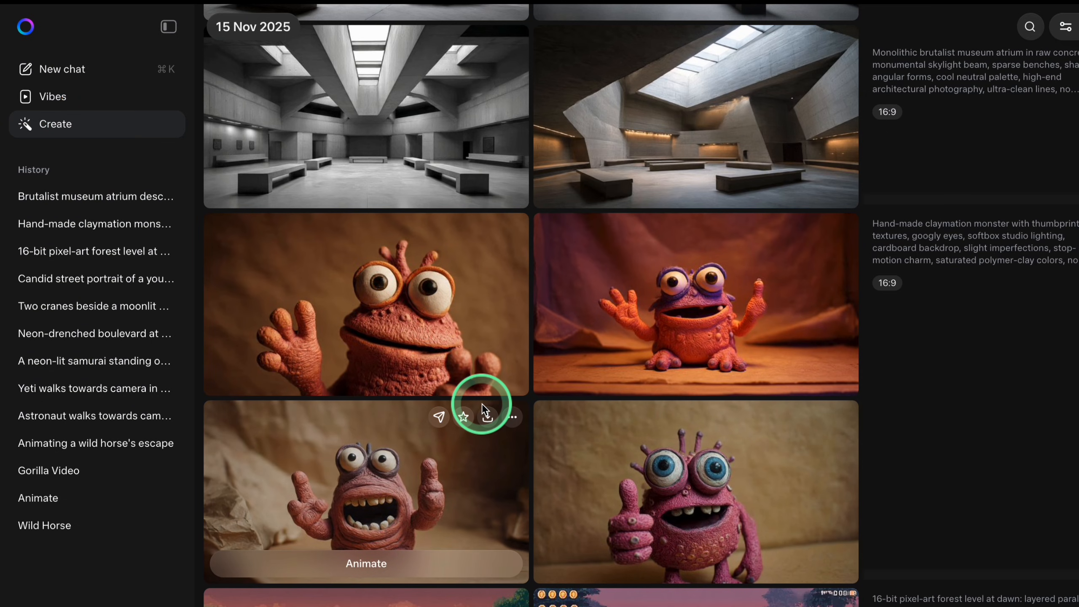
{"action": "scroll", "scroll_direction": "up", "scroll_amount": 3}
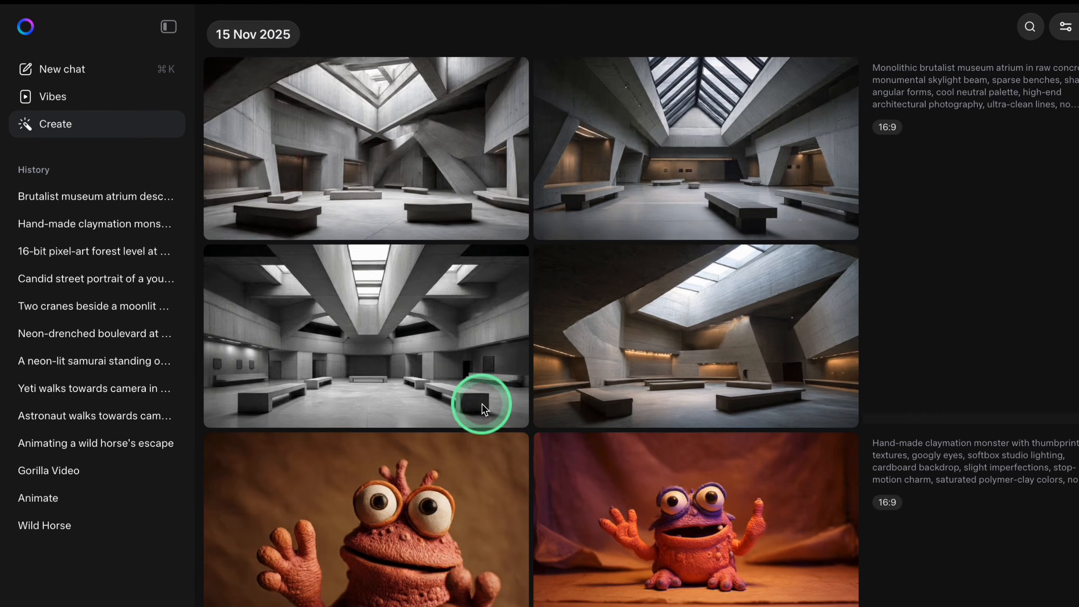